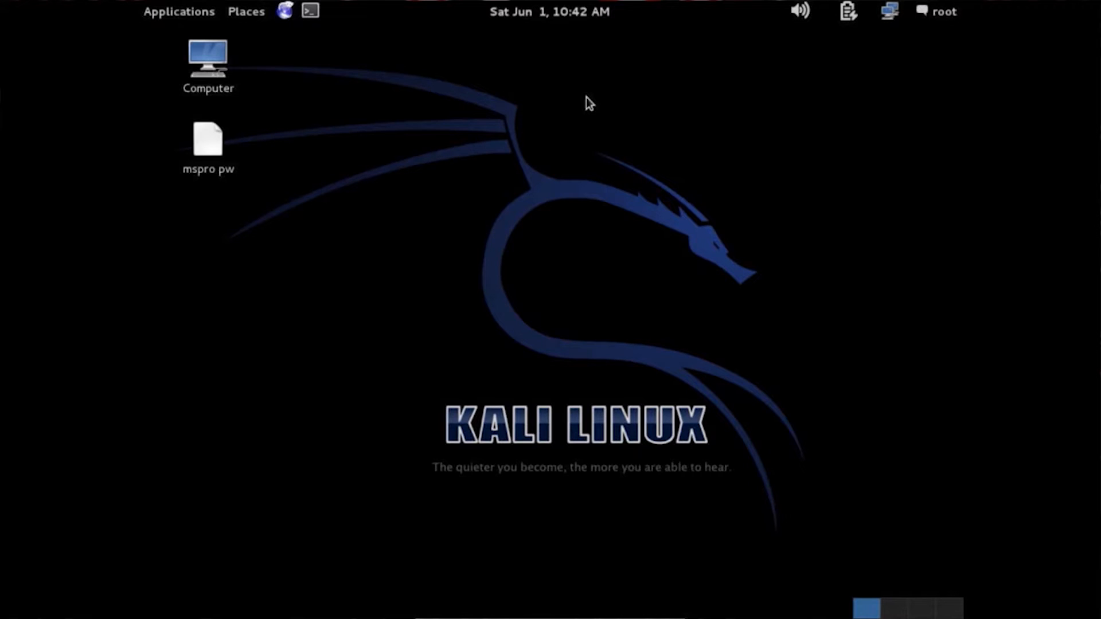
mouse_move(371, 81)
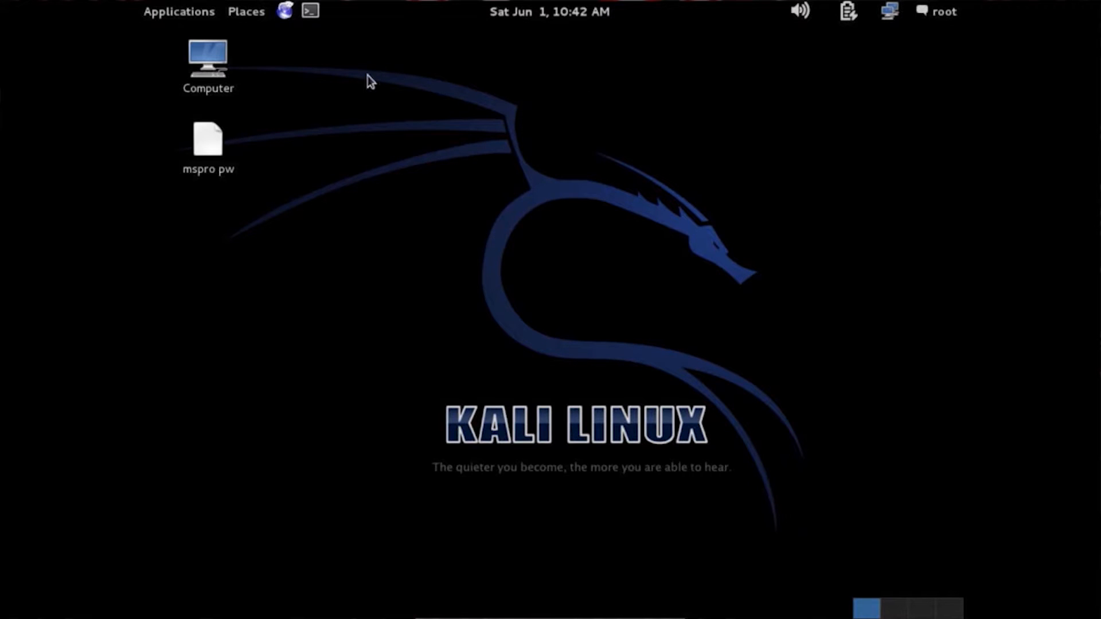
Open a new root terminal window and zoom in its text.
click(310, 12)
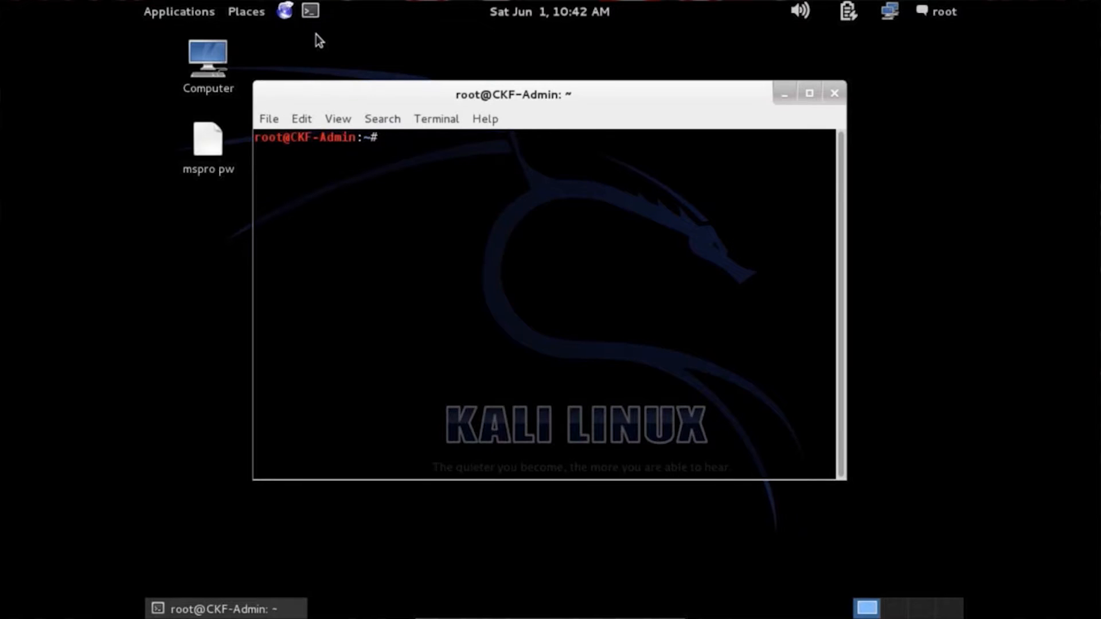
click(337, 118)
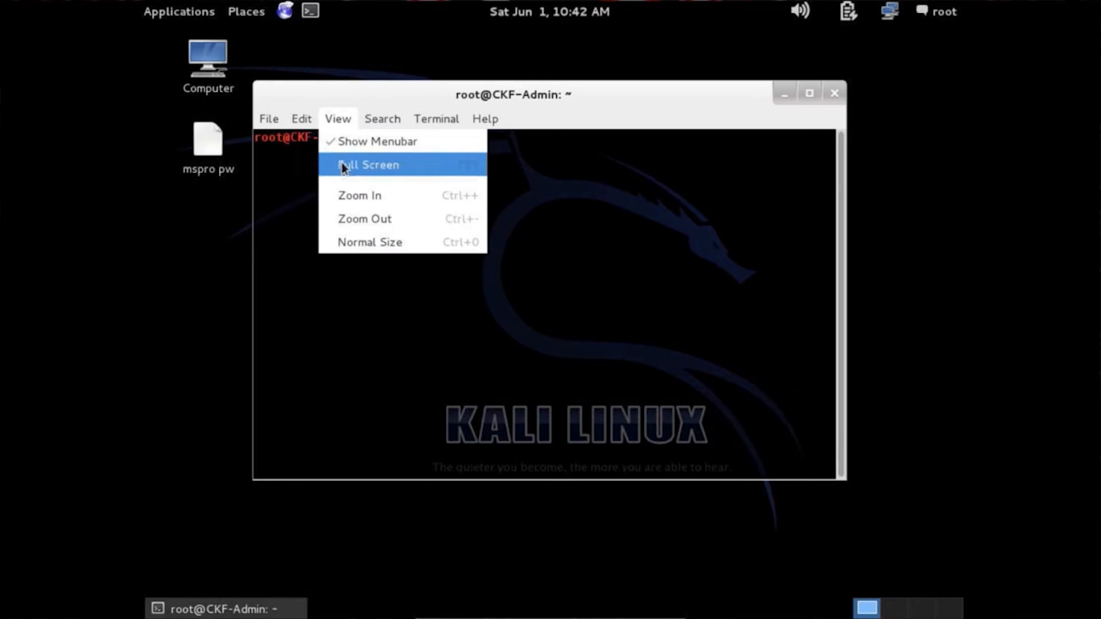
mouse_move(359, 195)
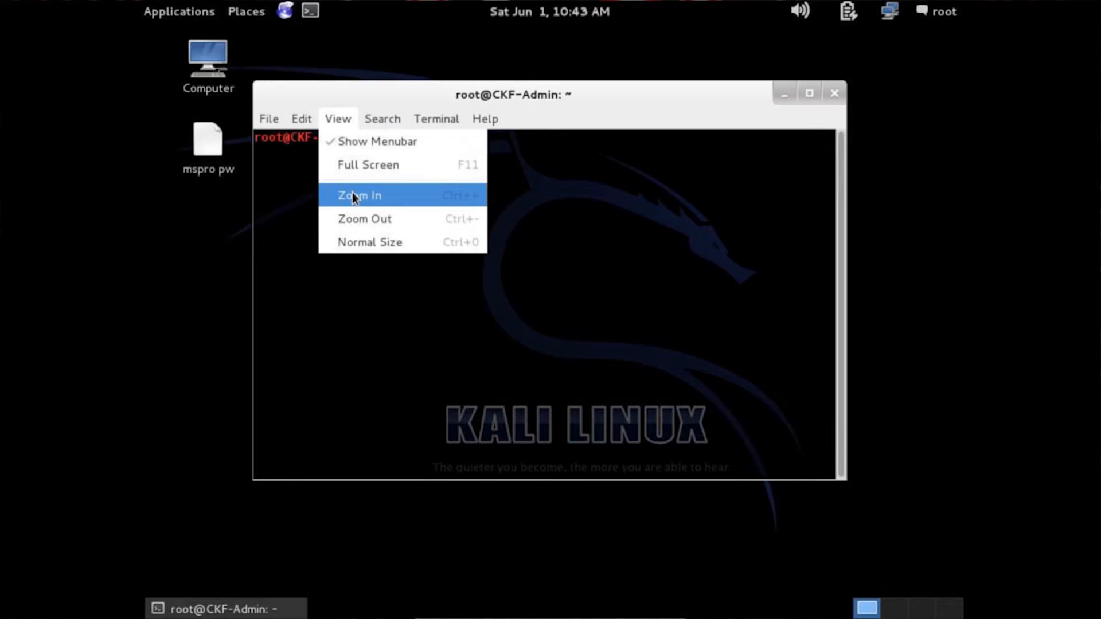
click(358, 195)
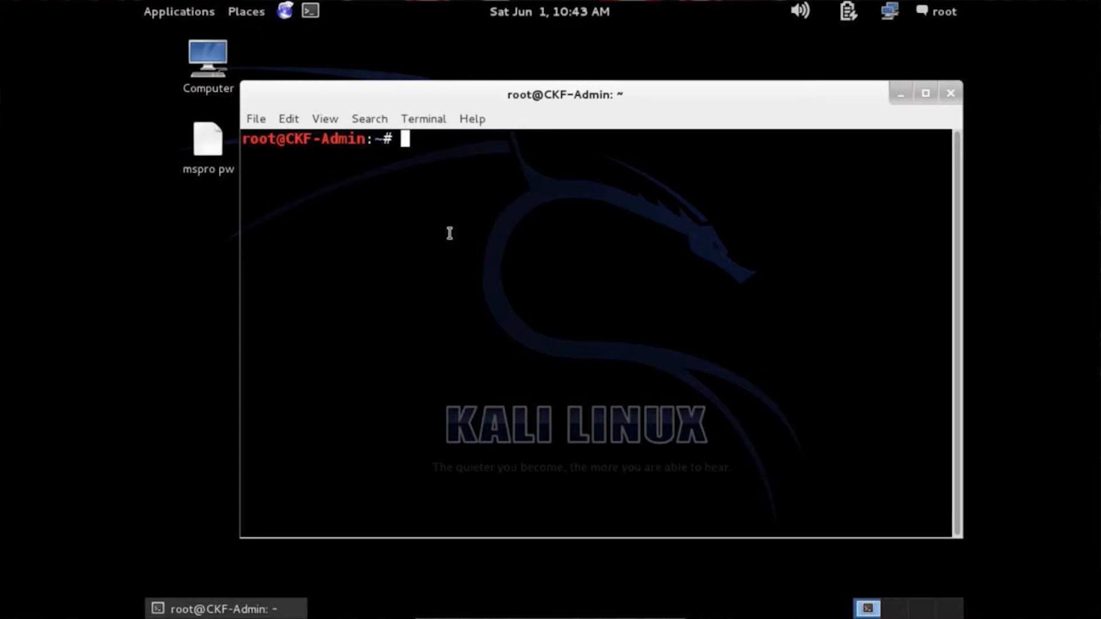
Run ifconfig and highlight eth1's inet address 192.168.2.58.
text(ifconfig)
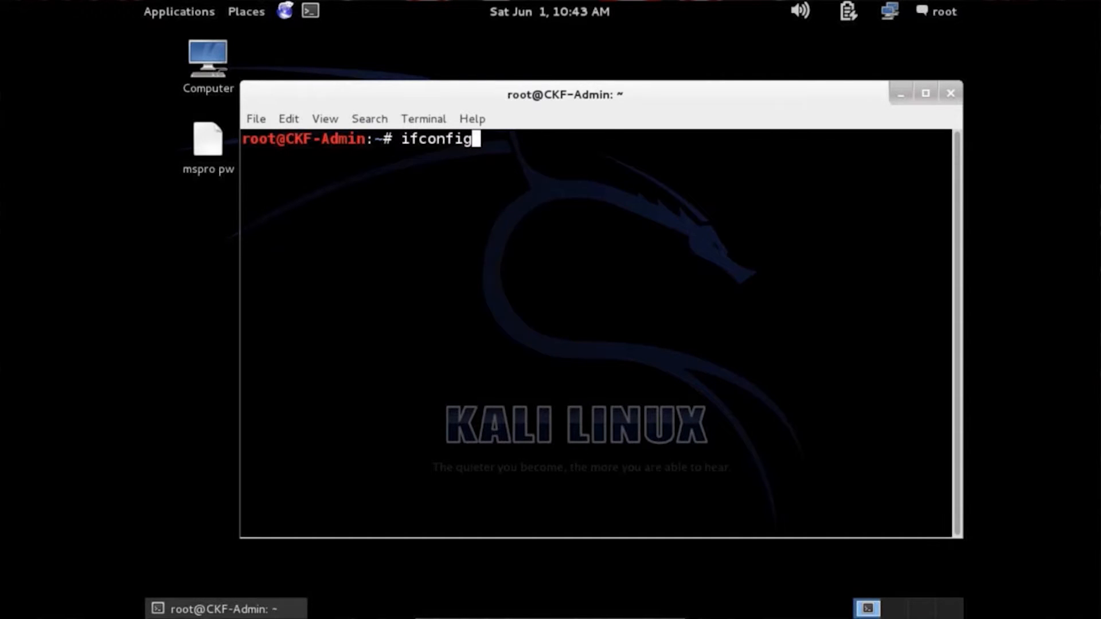
key(Return)
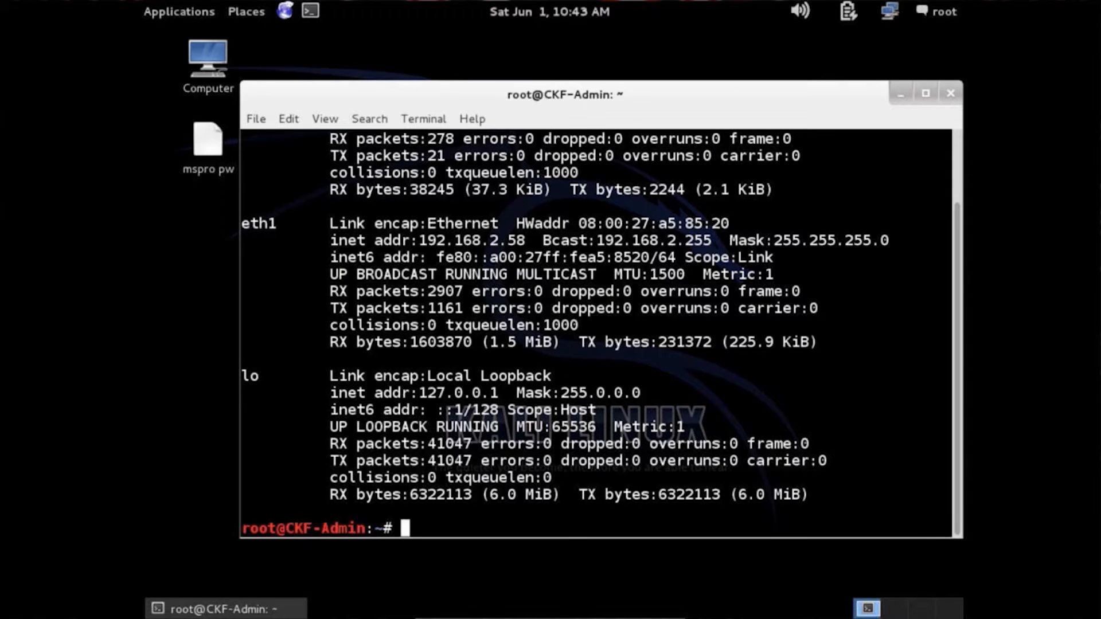
mouse_move(954, 239)
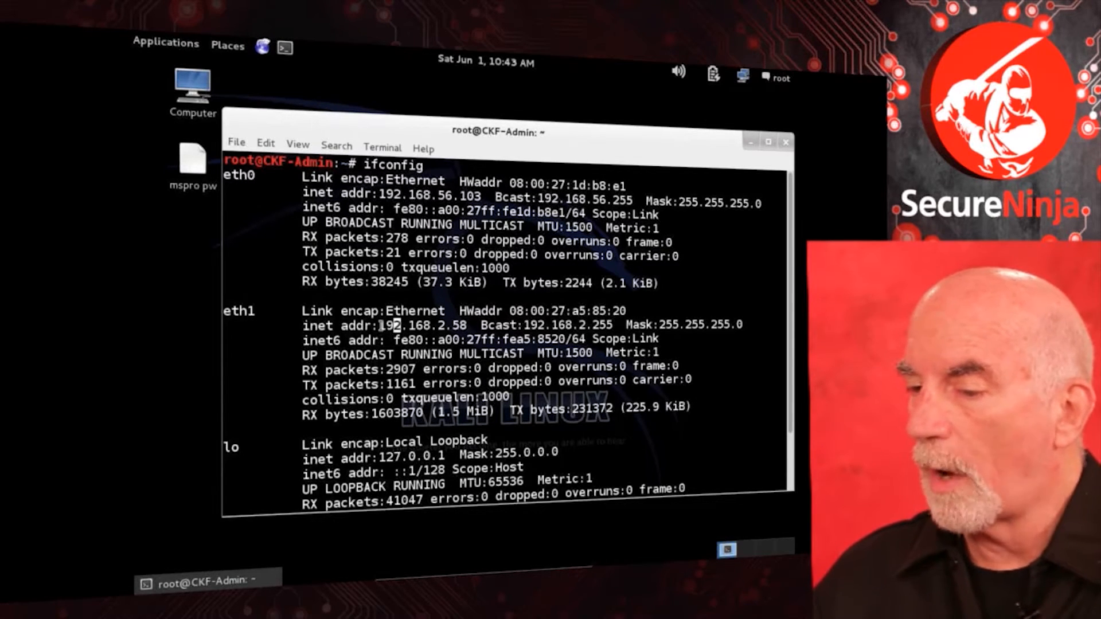
double_click(421, 325)
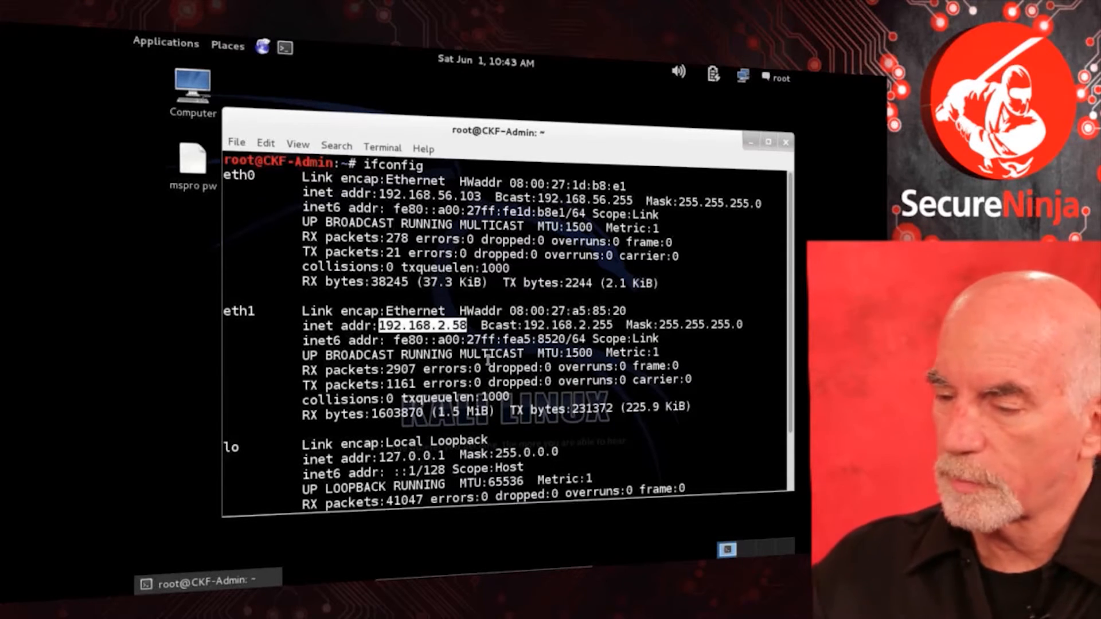
scroll(down, 3)
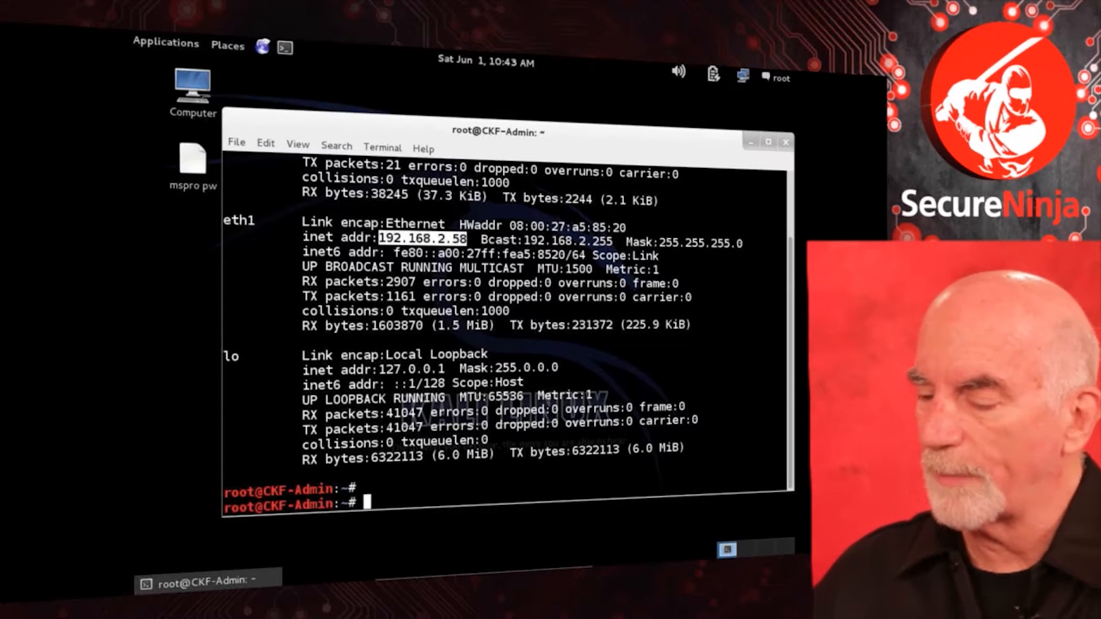
Run se-toolkit to bring up the SET main menu.
text(s)
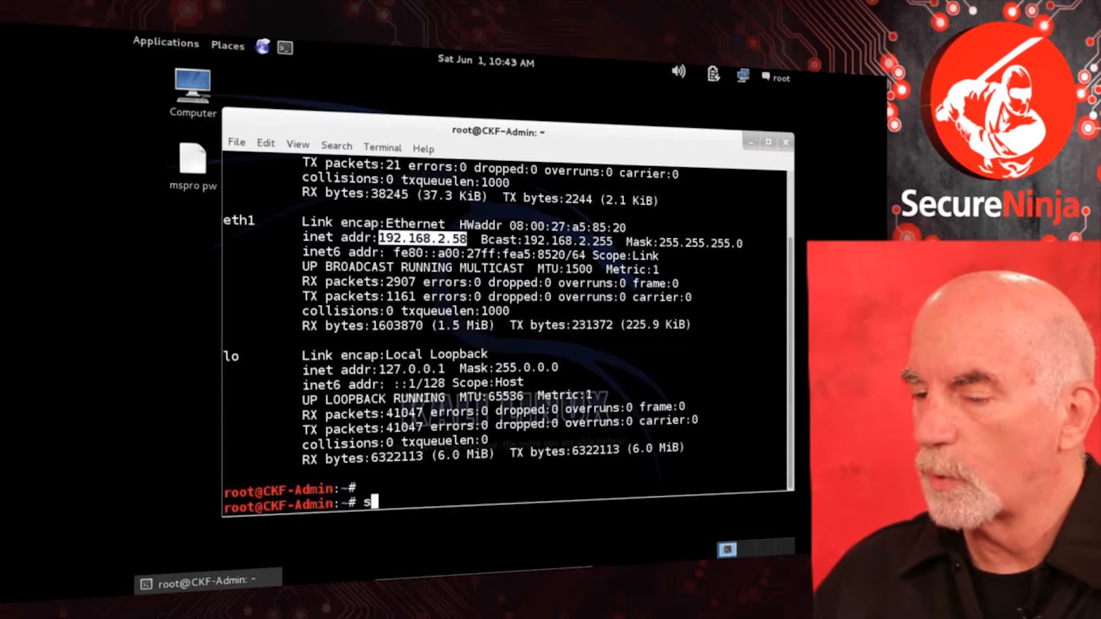
text(e-t)
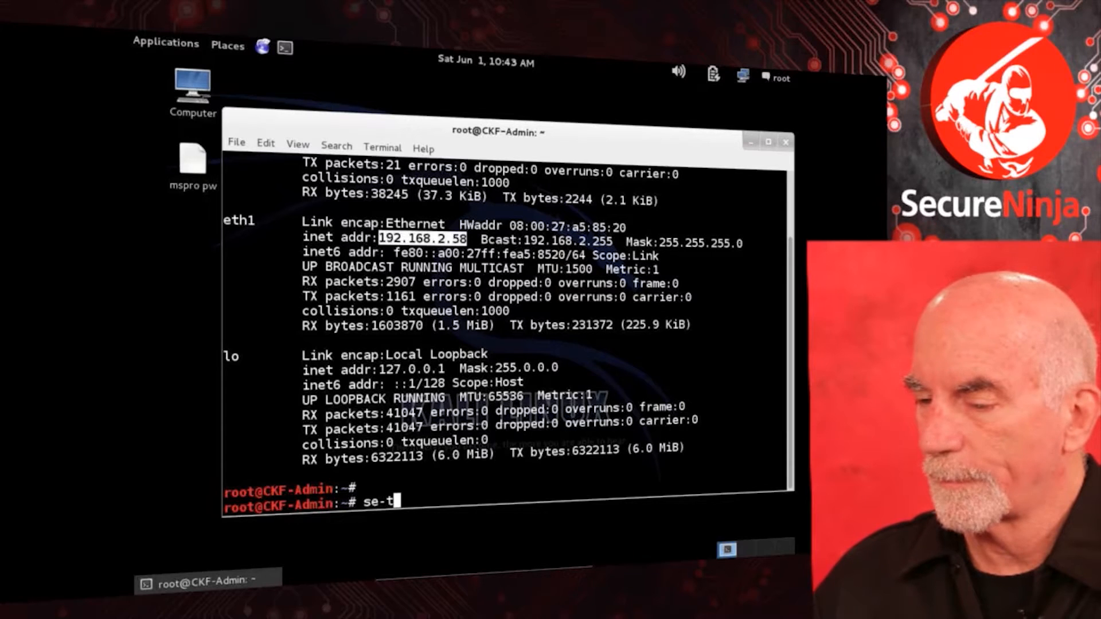
text(oolkit)
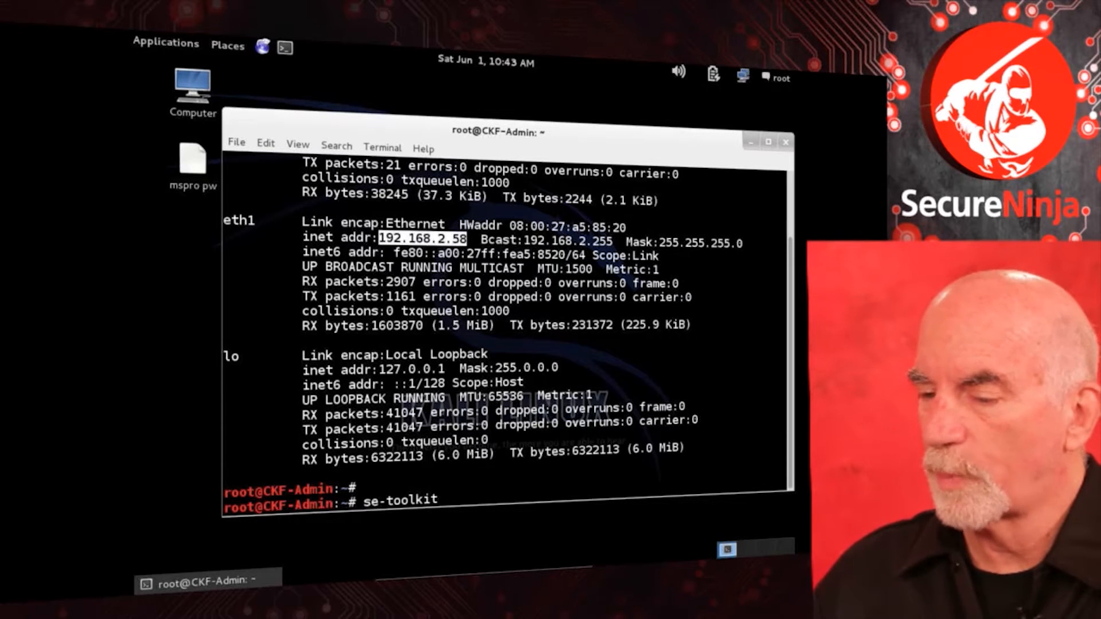
key(Return)
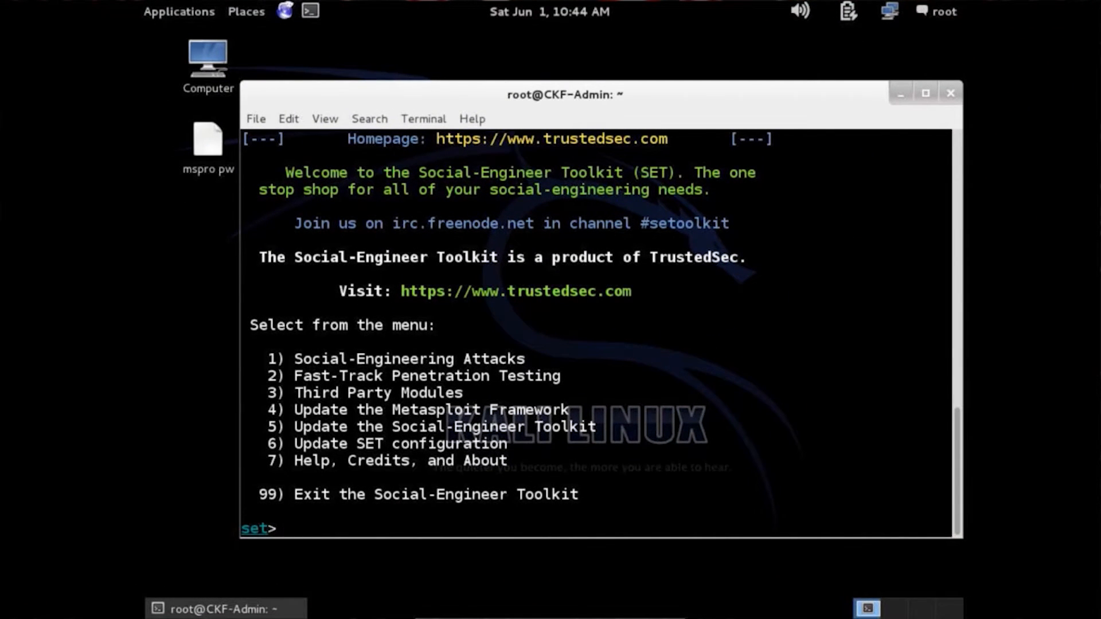
Pick Social-Engineering Attacks, Website Attack Vectors, Credential Harvester, then Site Cloner.
text(1)
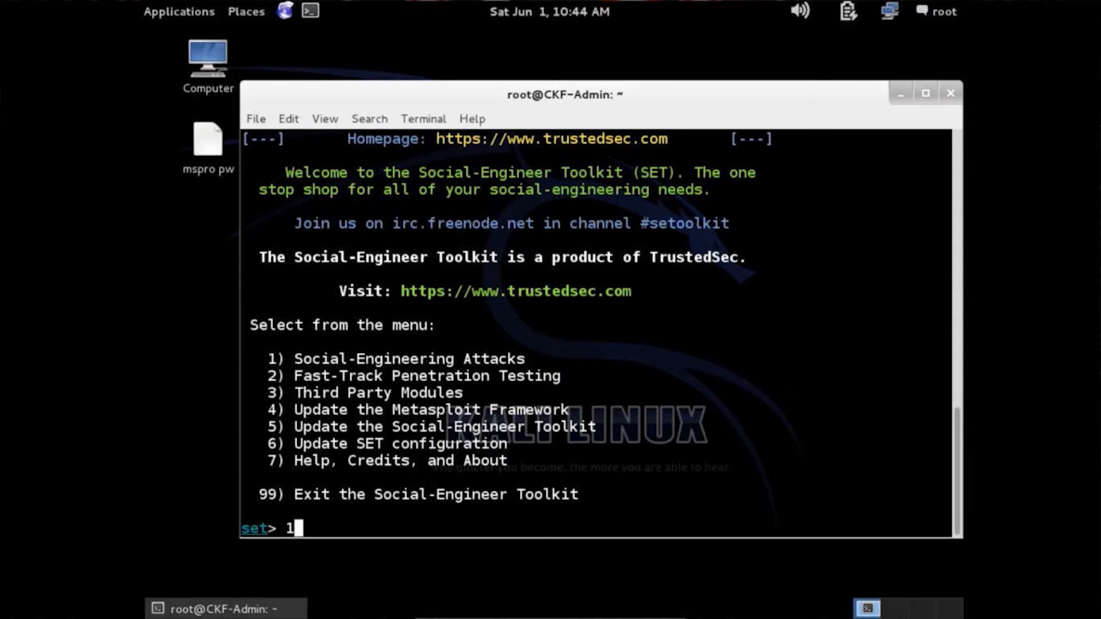
key(Return)
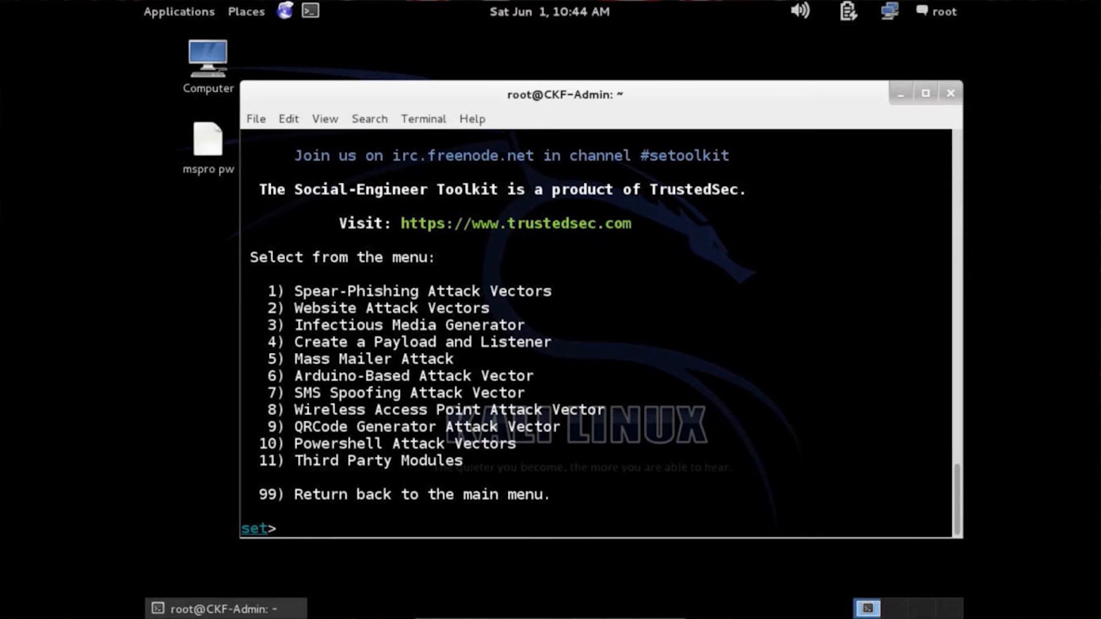
text(2)
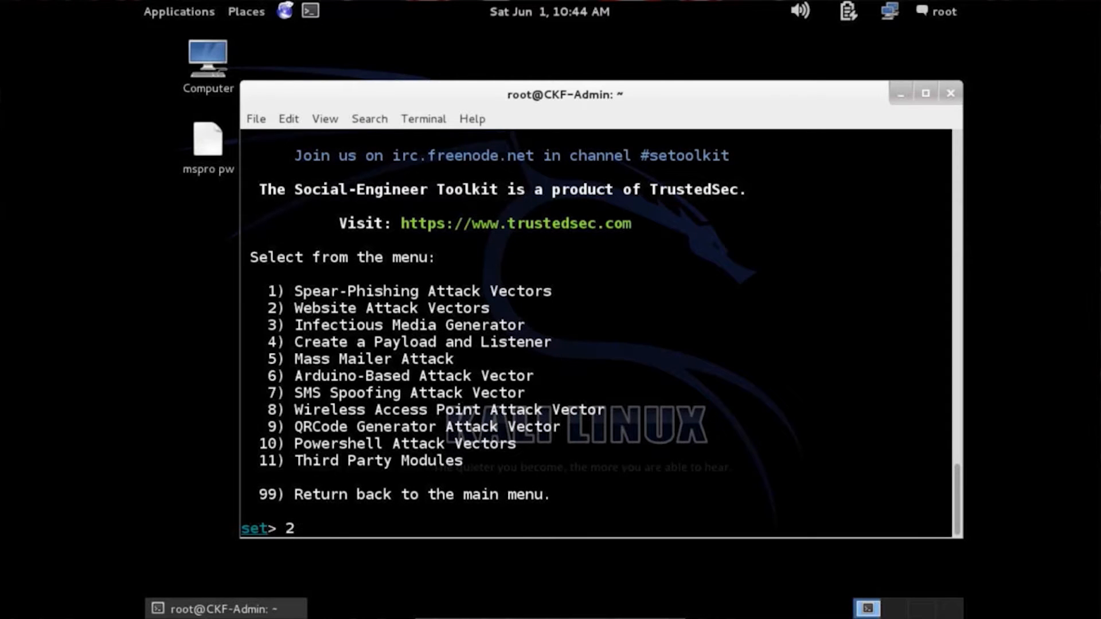
key(Return)
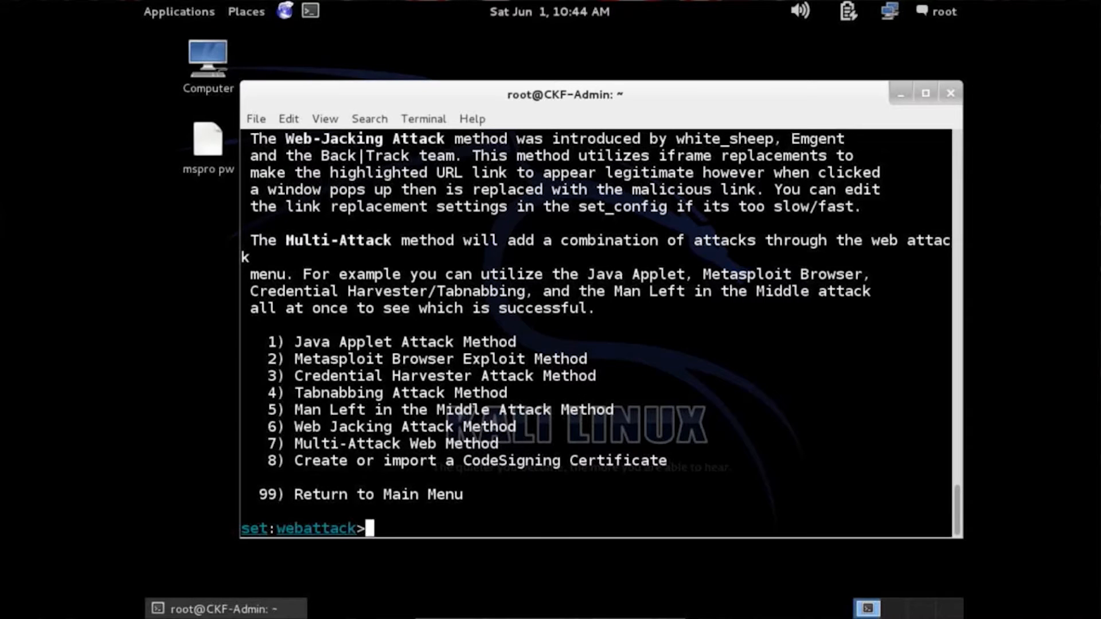
text(3)
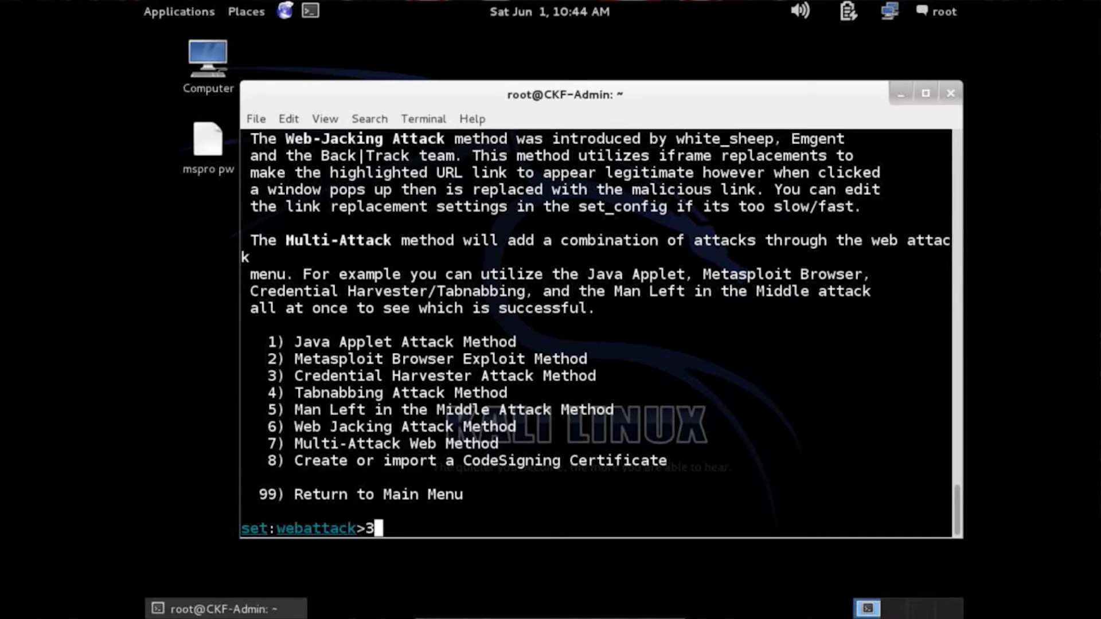
key(Return)
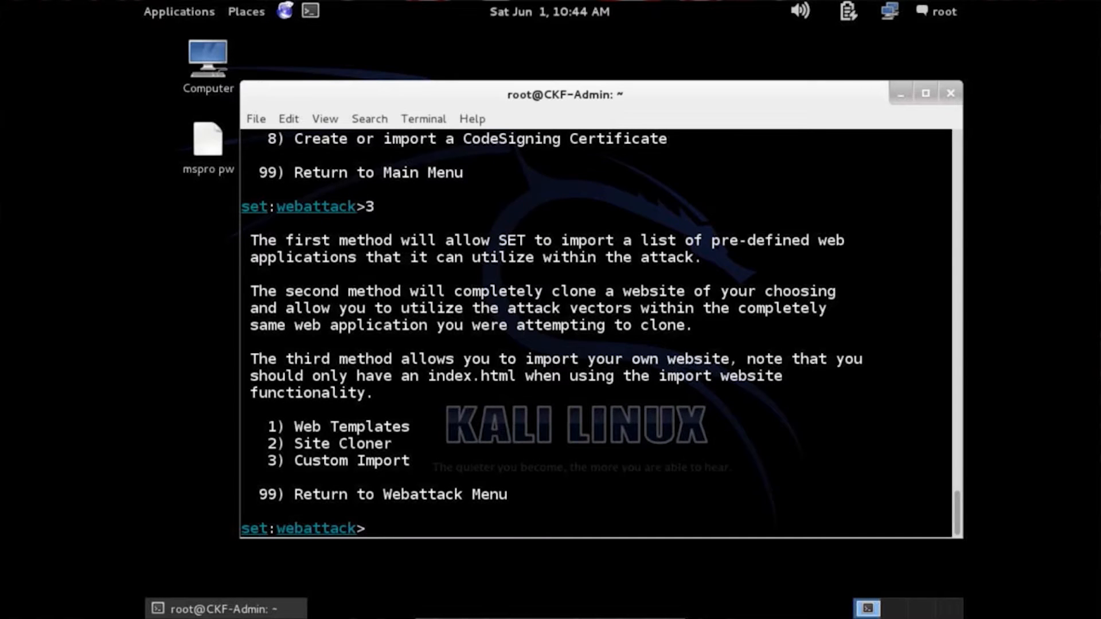
text(2)
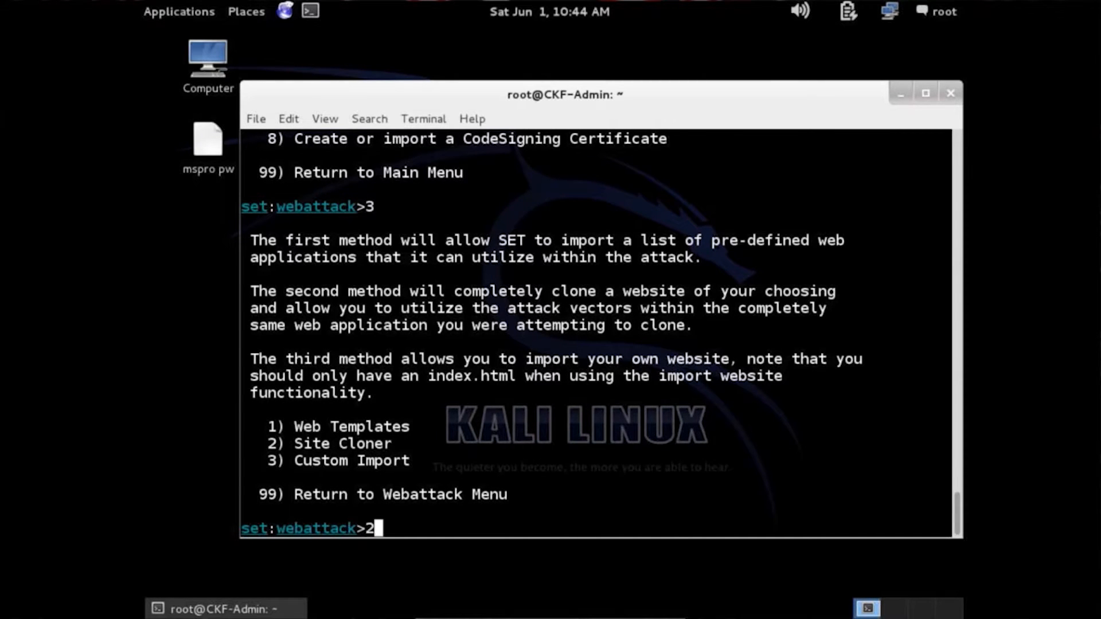
key(Return)
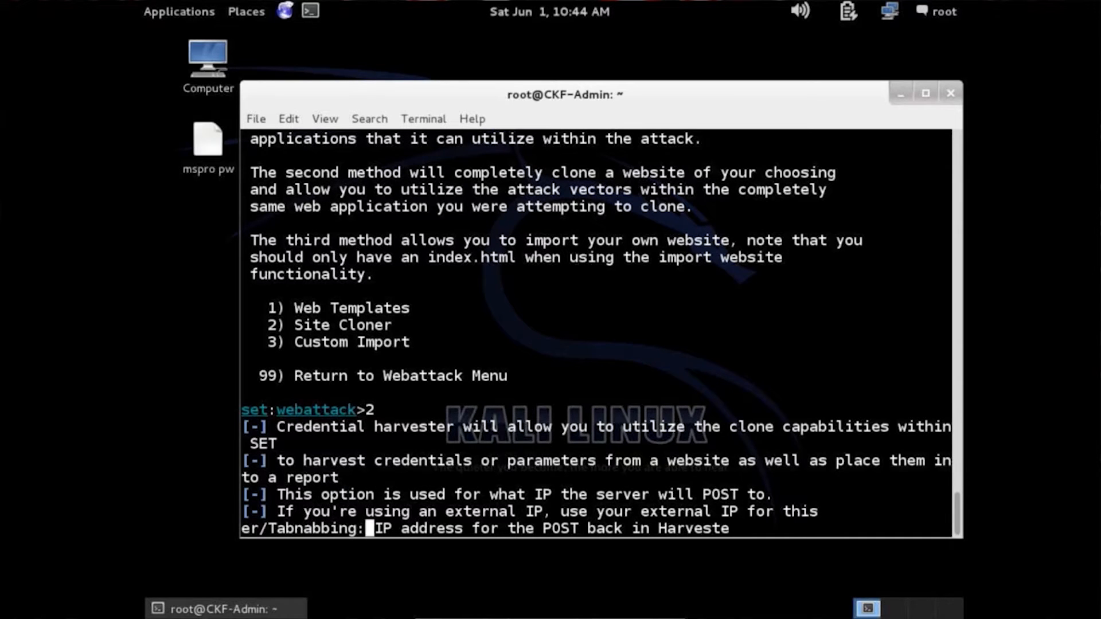
Enter 192.168.2.58 as the harvester's POST-back IP address.
text(1)
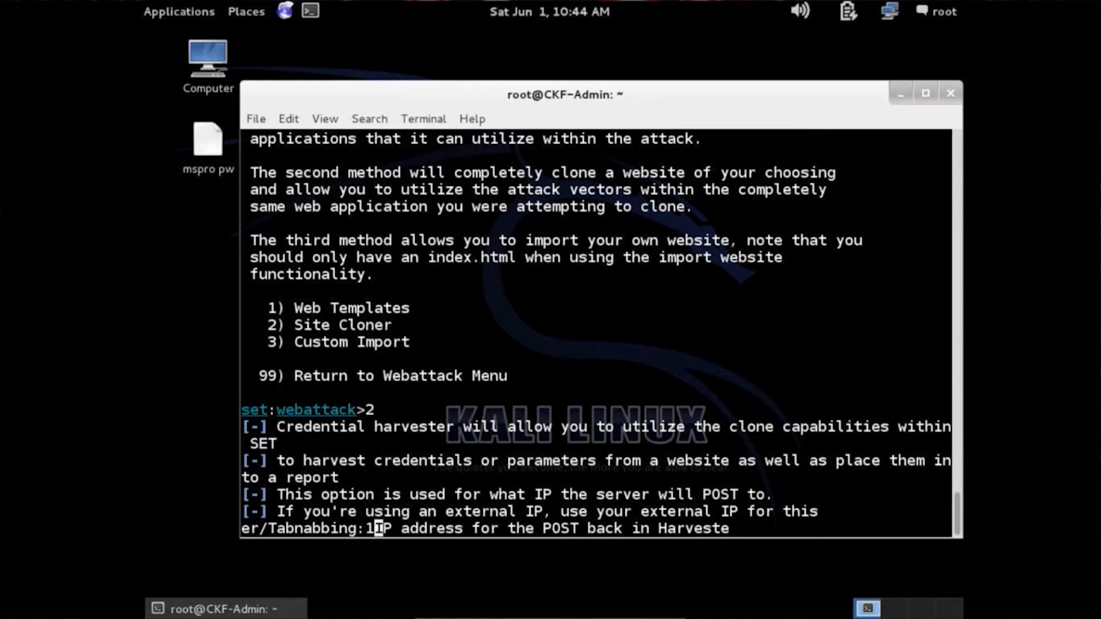
text(9)
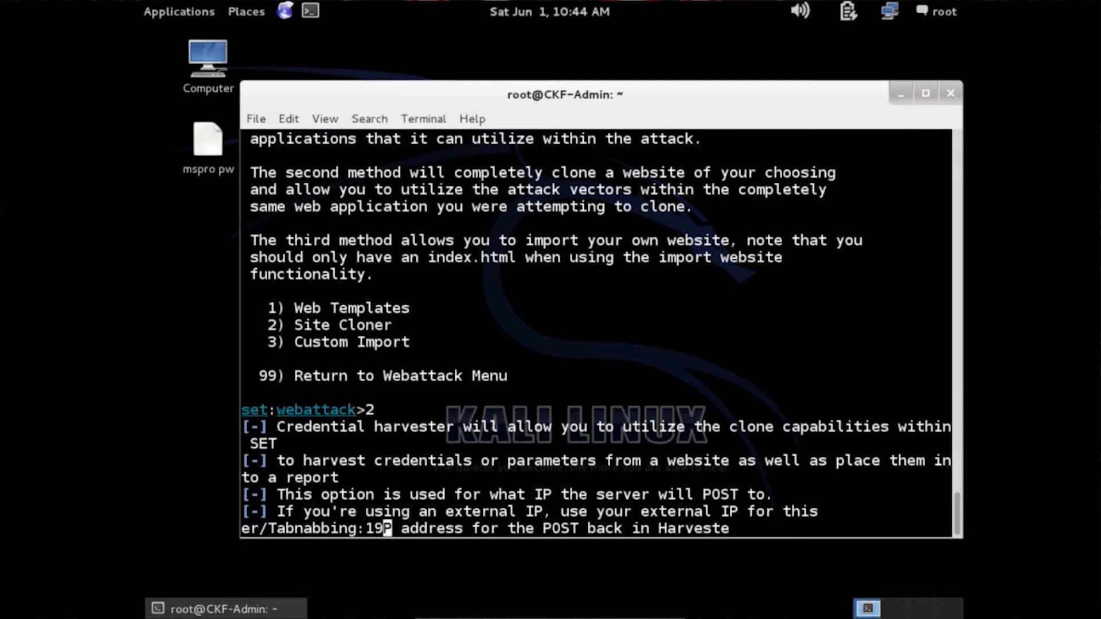
text(2.1)
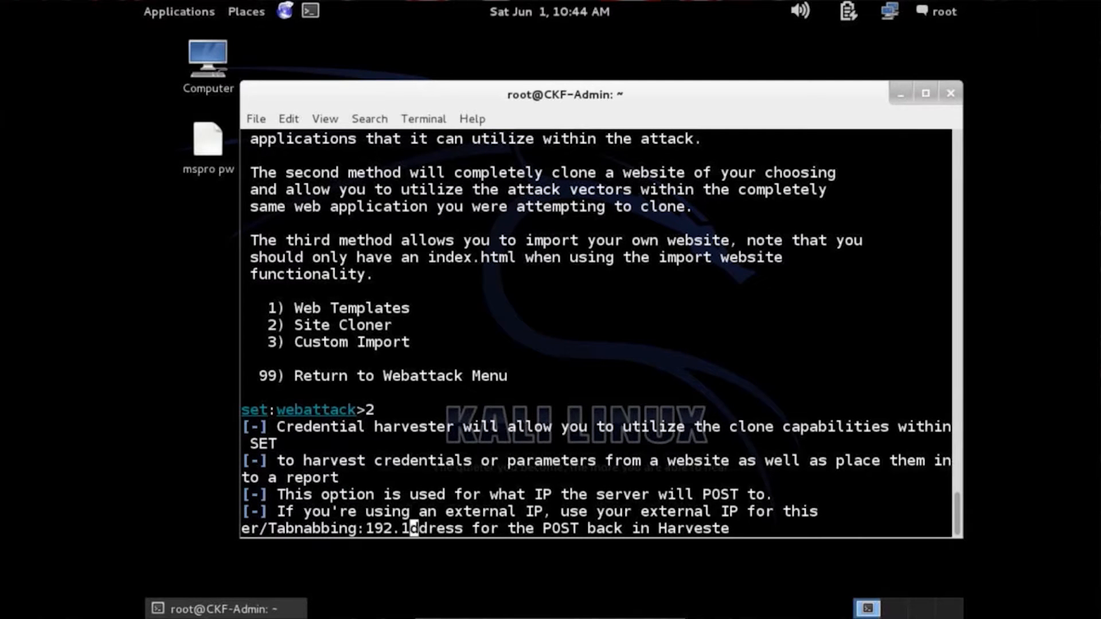
text(68.)
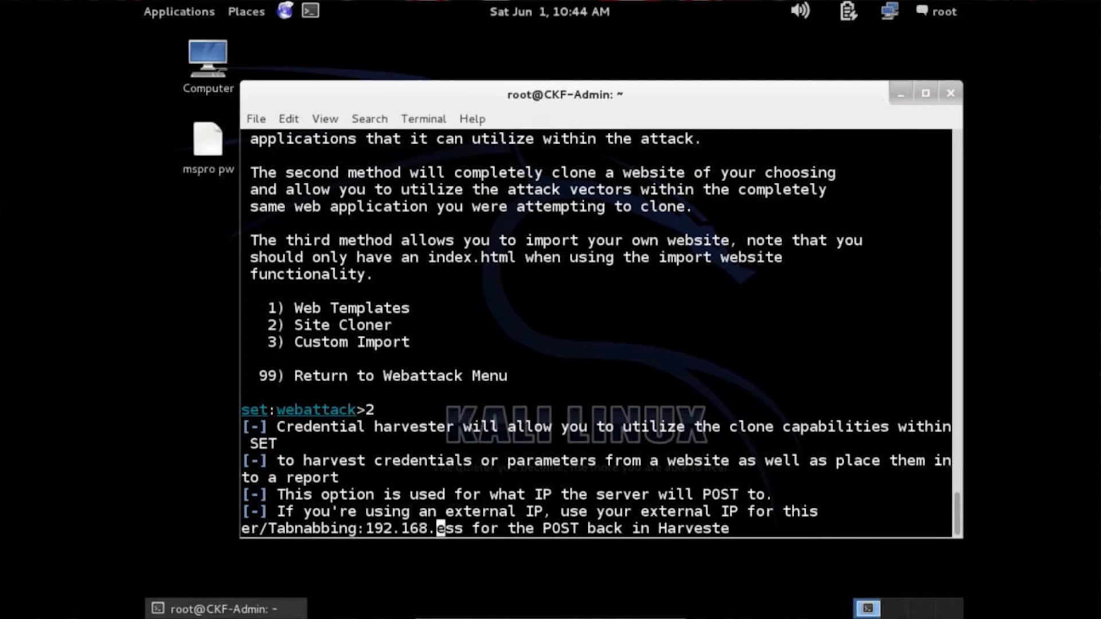
text(2.58)
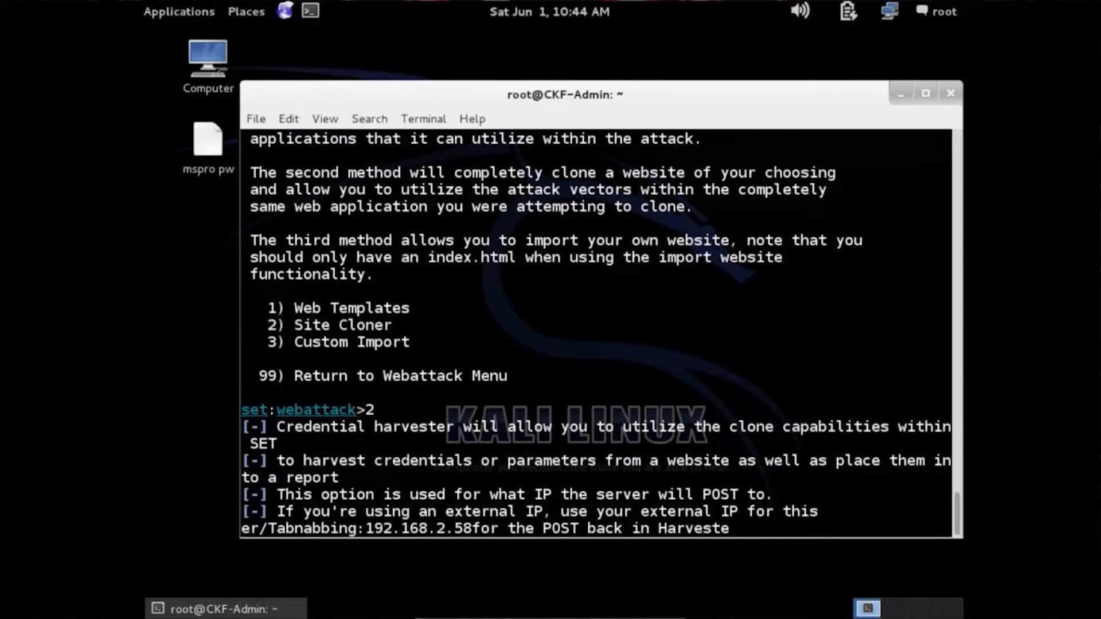
key(Return)
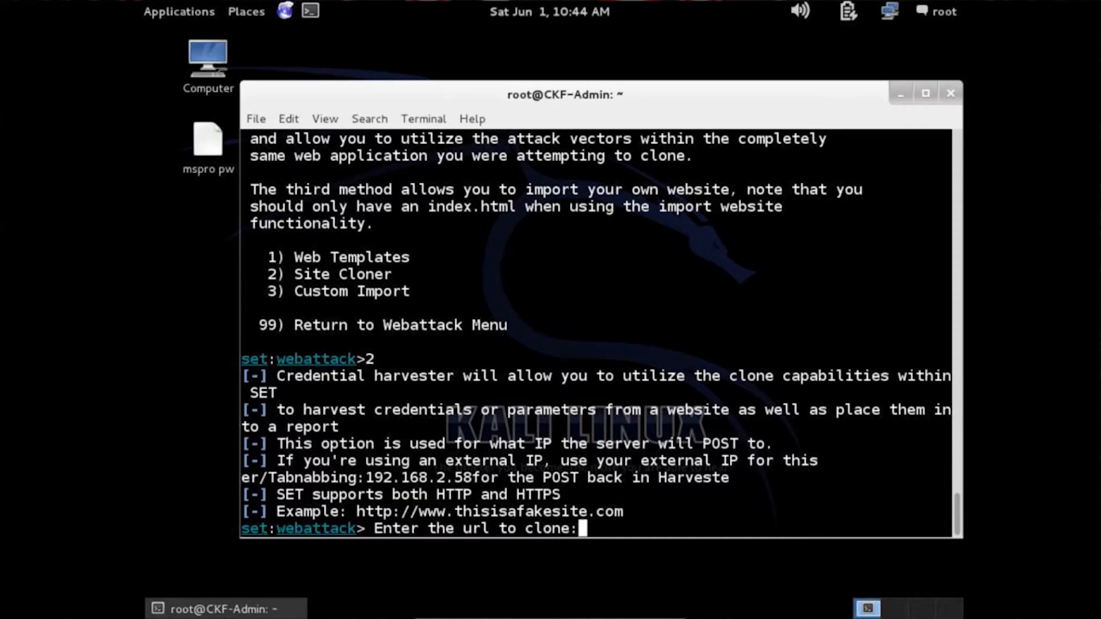
text(www.fac)
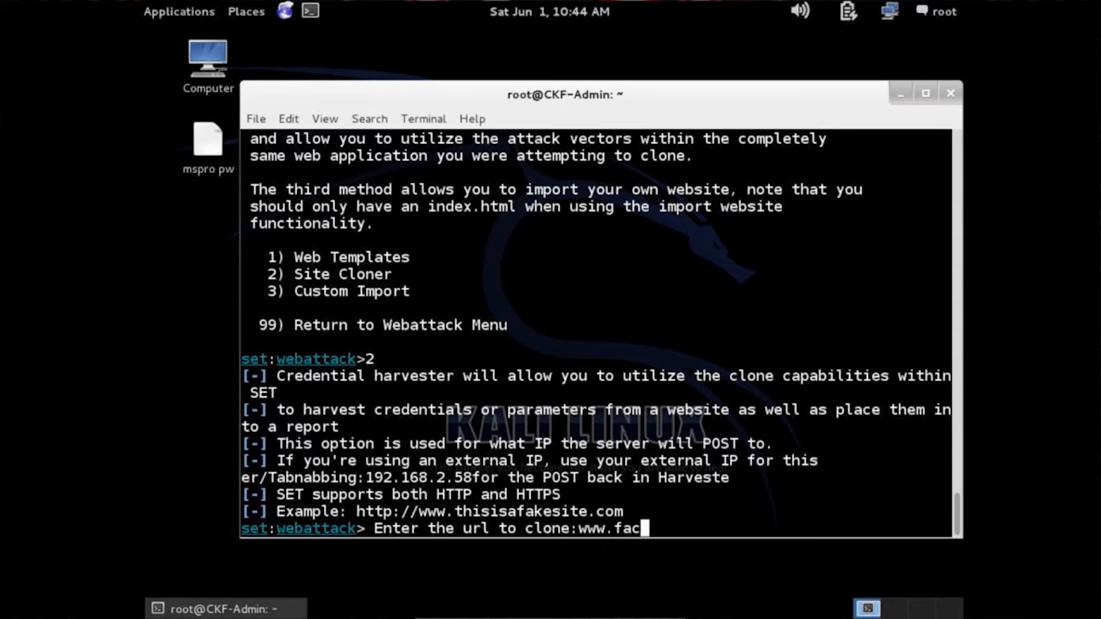
text(ebook.com)
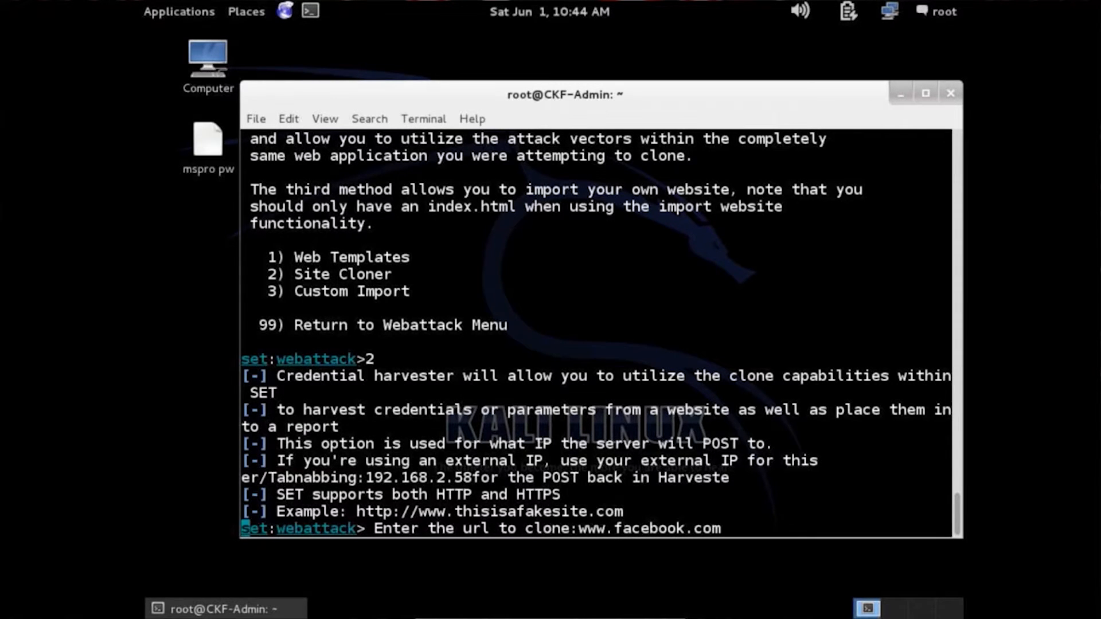
key(Return)
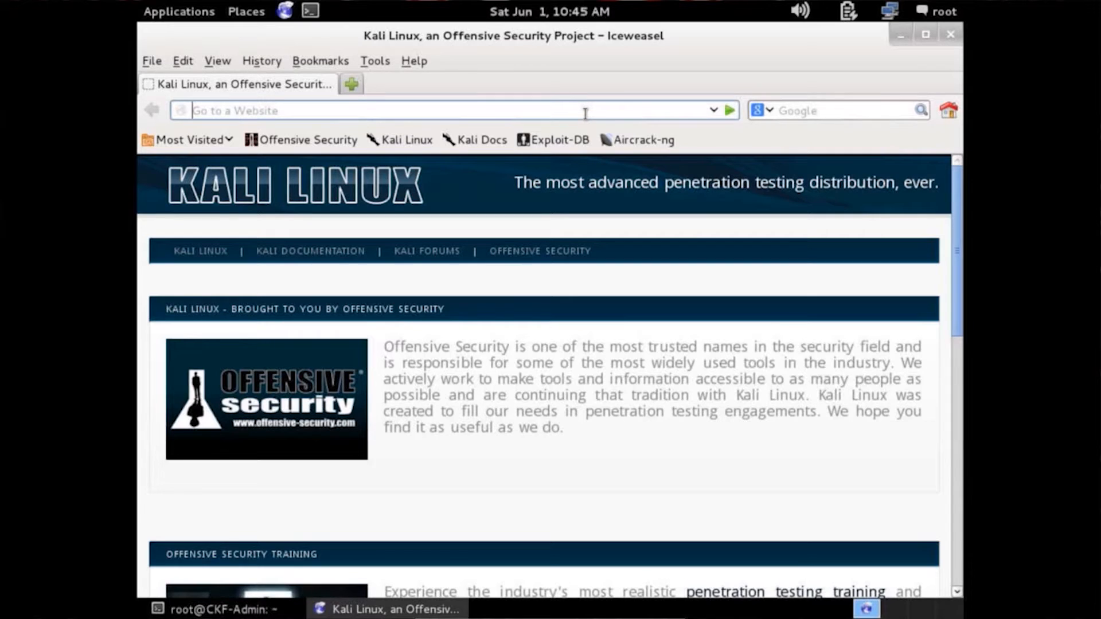
Enter gmail.com in the browser's address bar.
text(gmail.com)
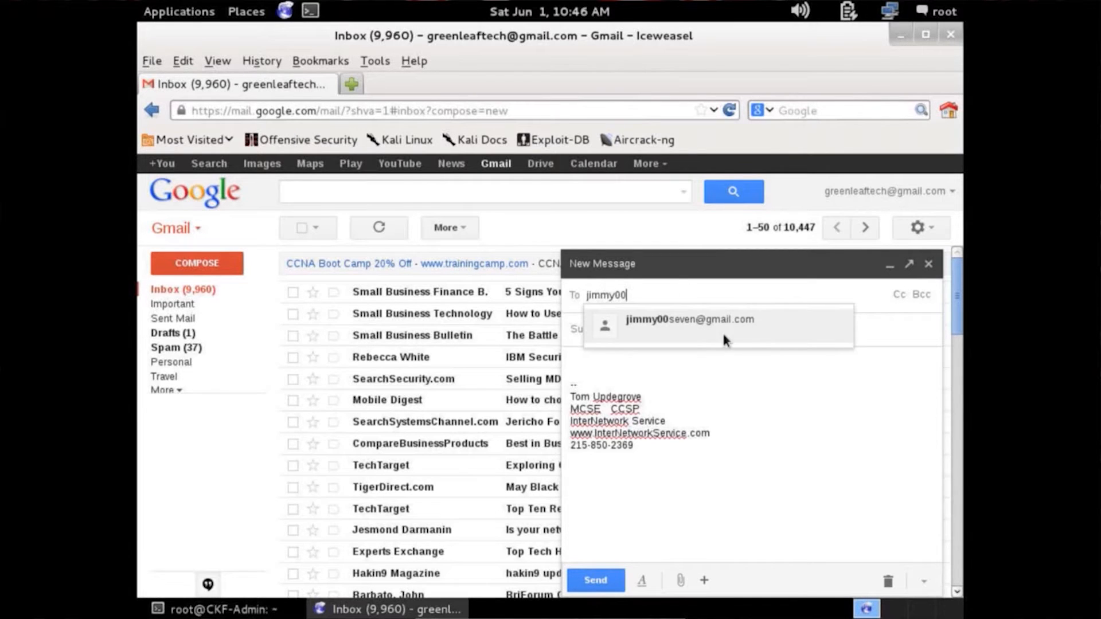
click(689, 322)
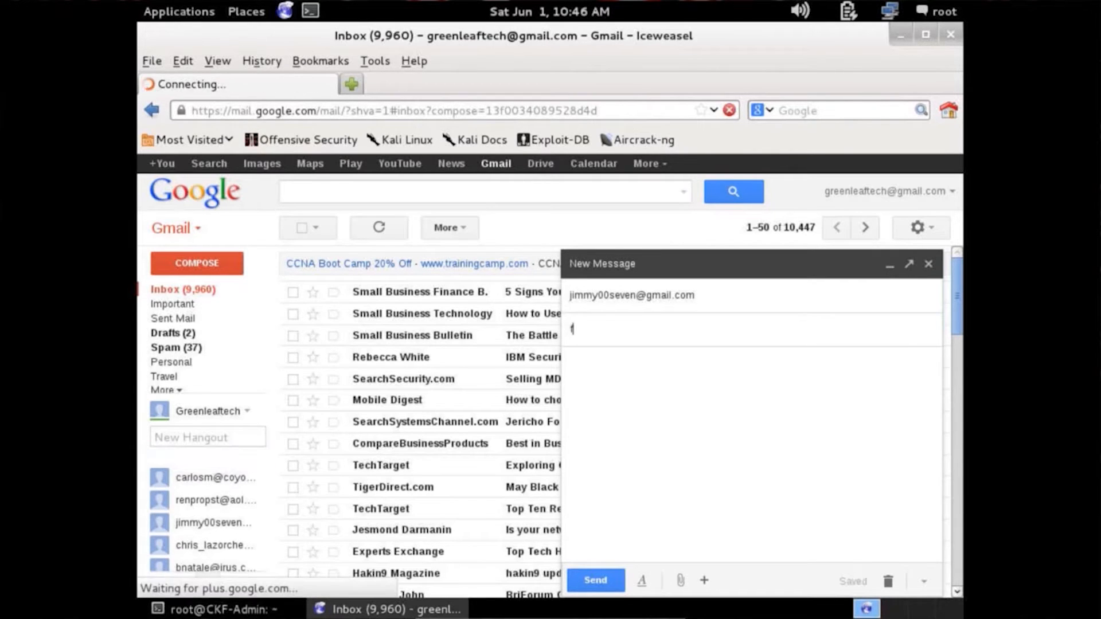
text(facebook pic)
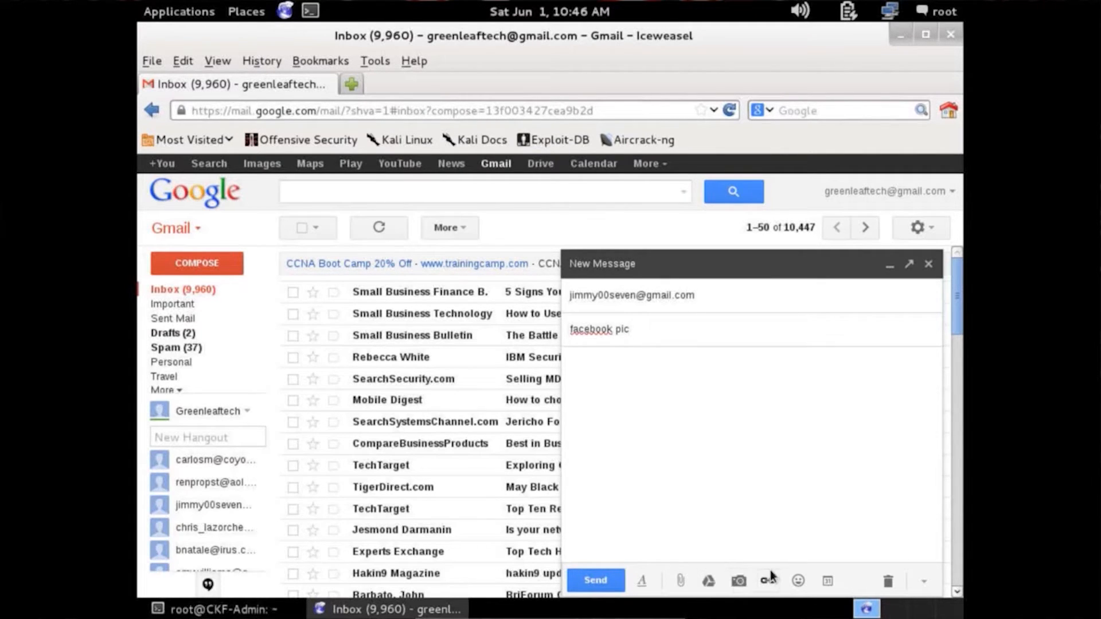
click(768, 581)
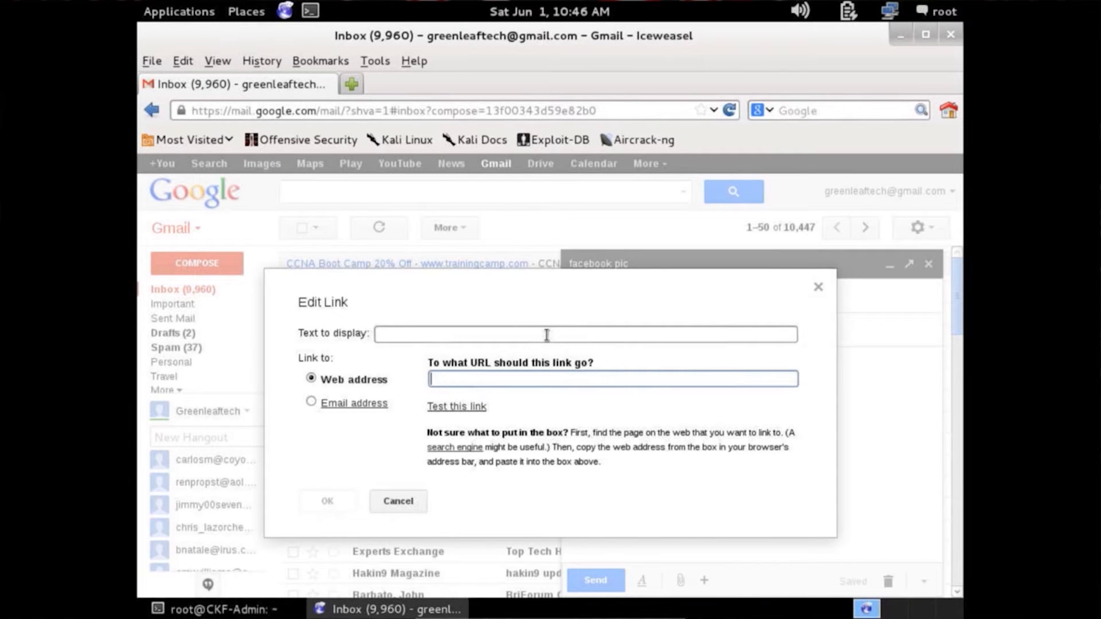
Enter 'Check out my new motorcycle' as the link's display text.
click(585, 333)
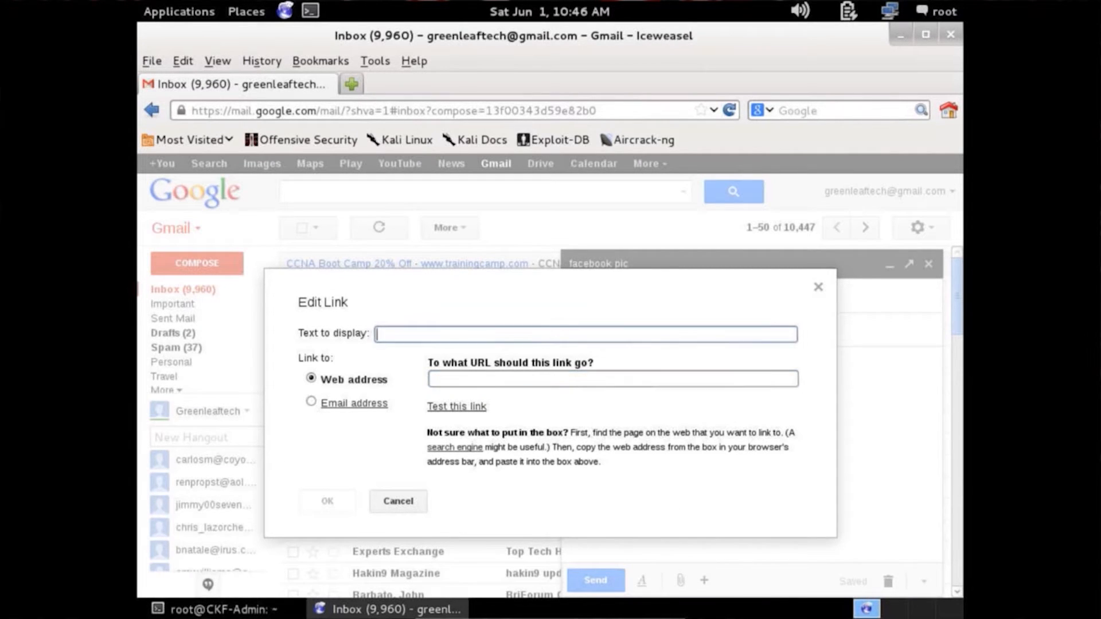
text(Check)
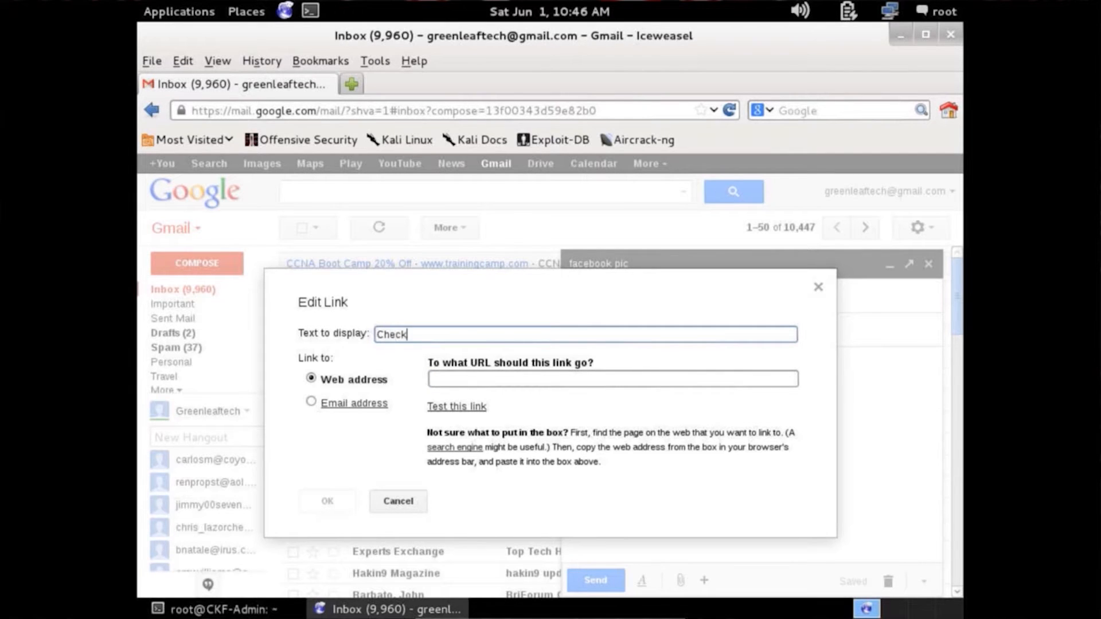
text(out my)
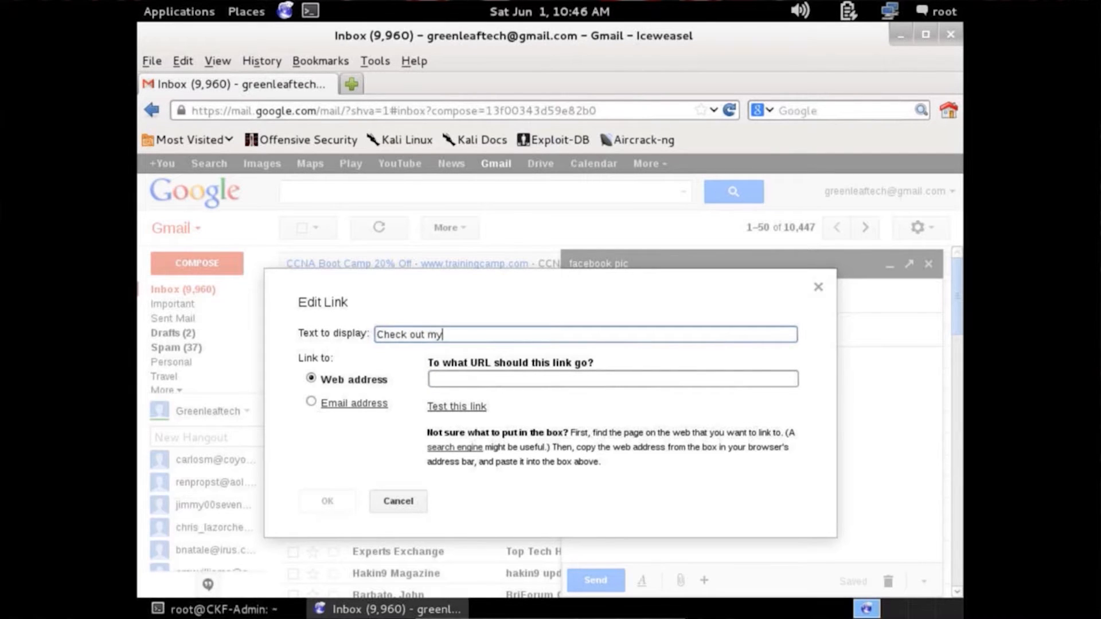
text(new motor)
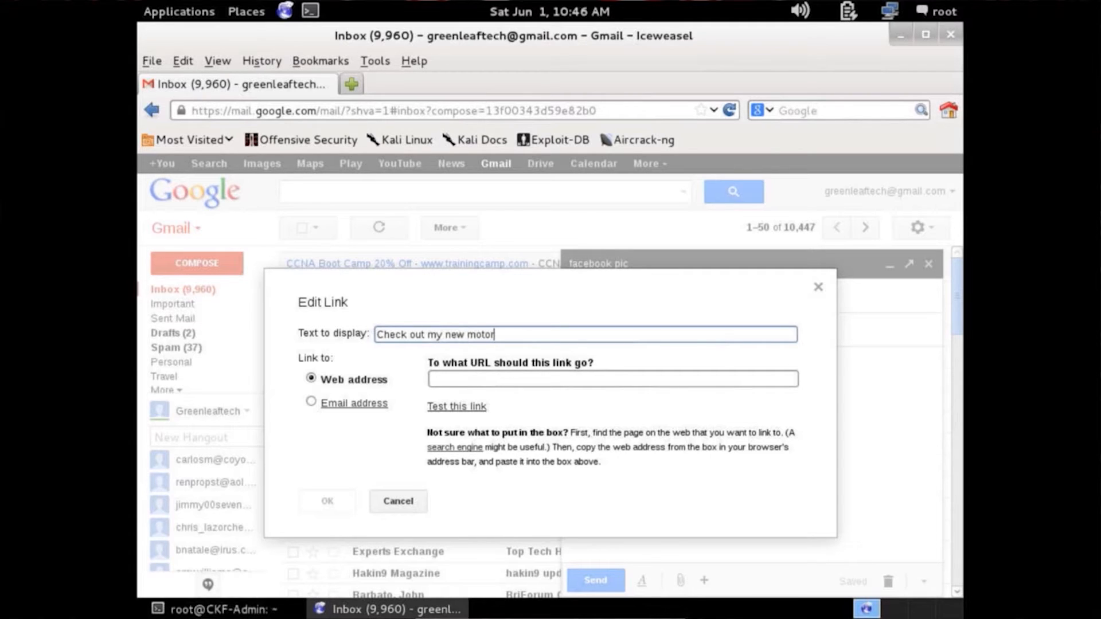
text(cycle)
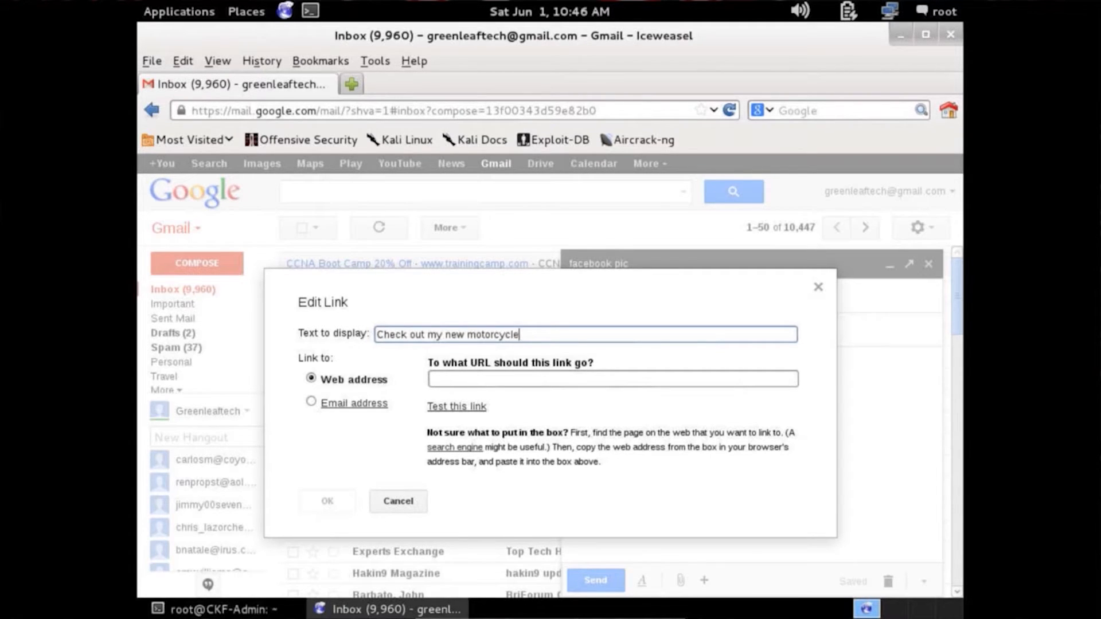
click(610, 378)
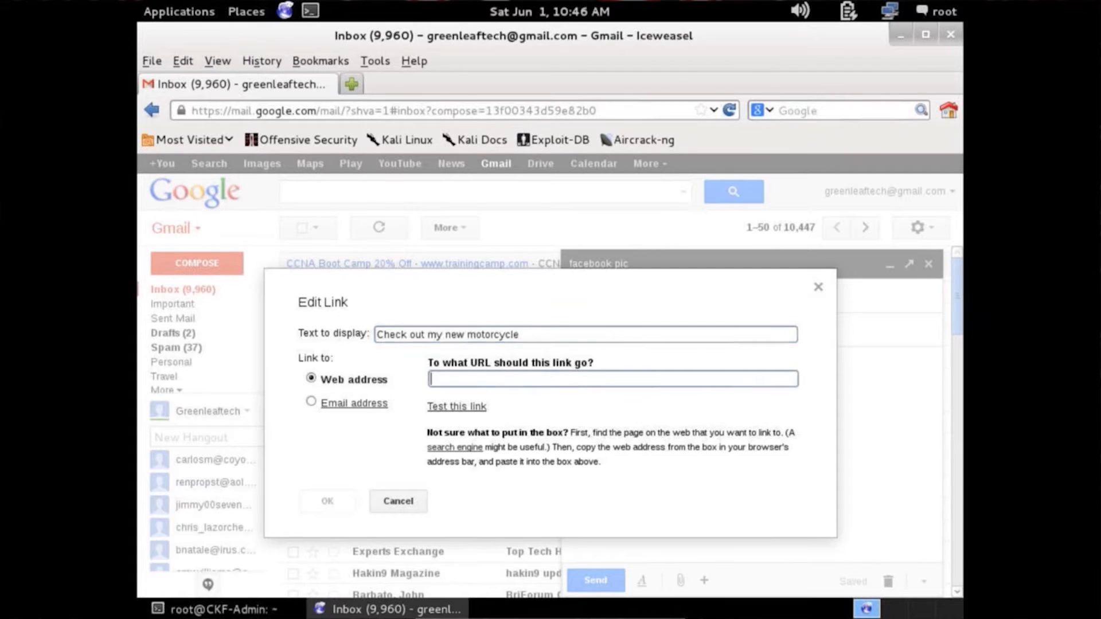
text(h)
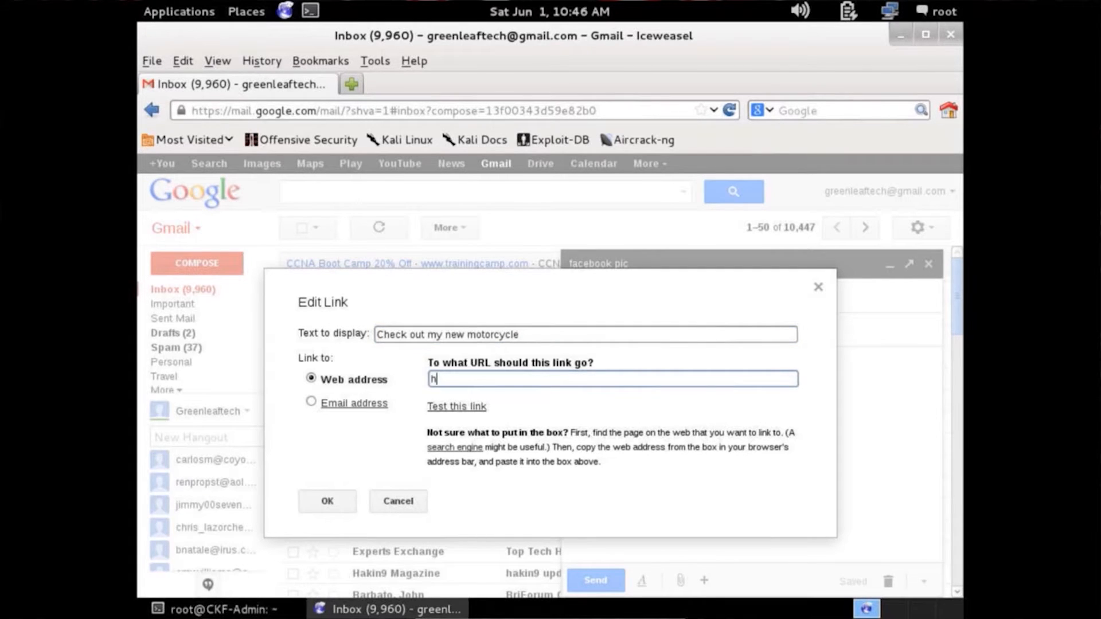
text(ttp)
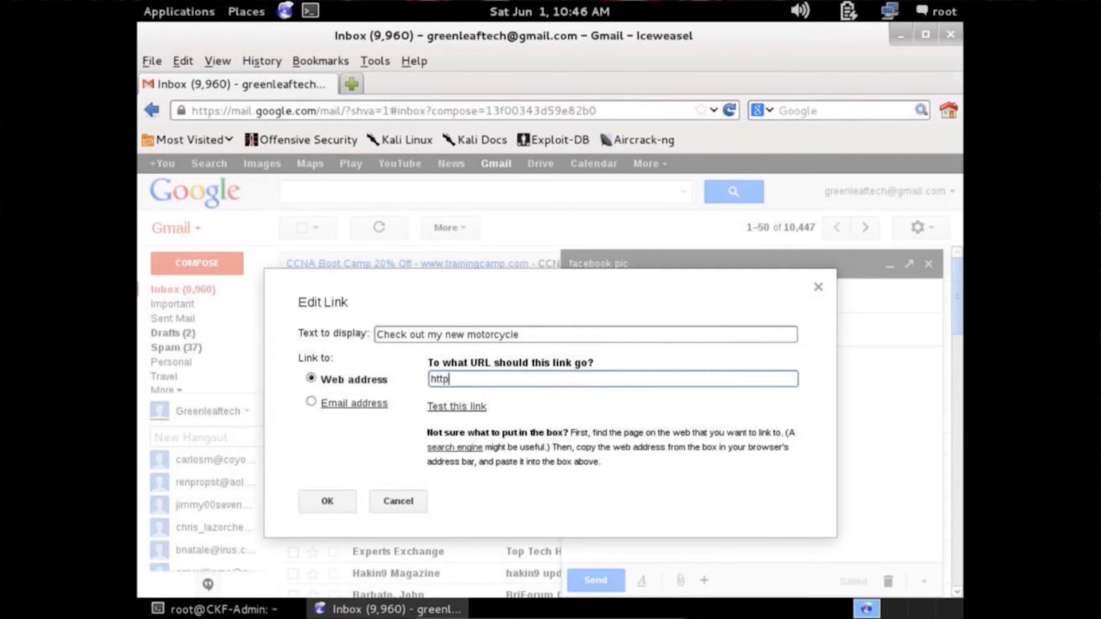
text(://)
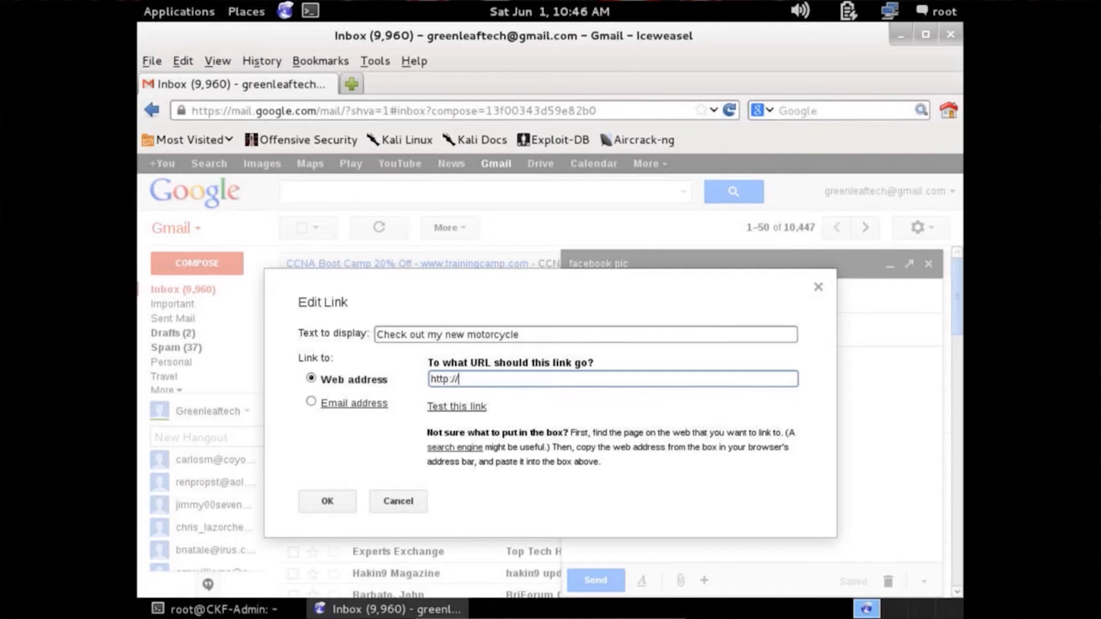
text(192)
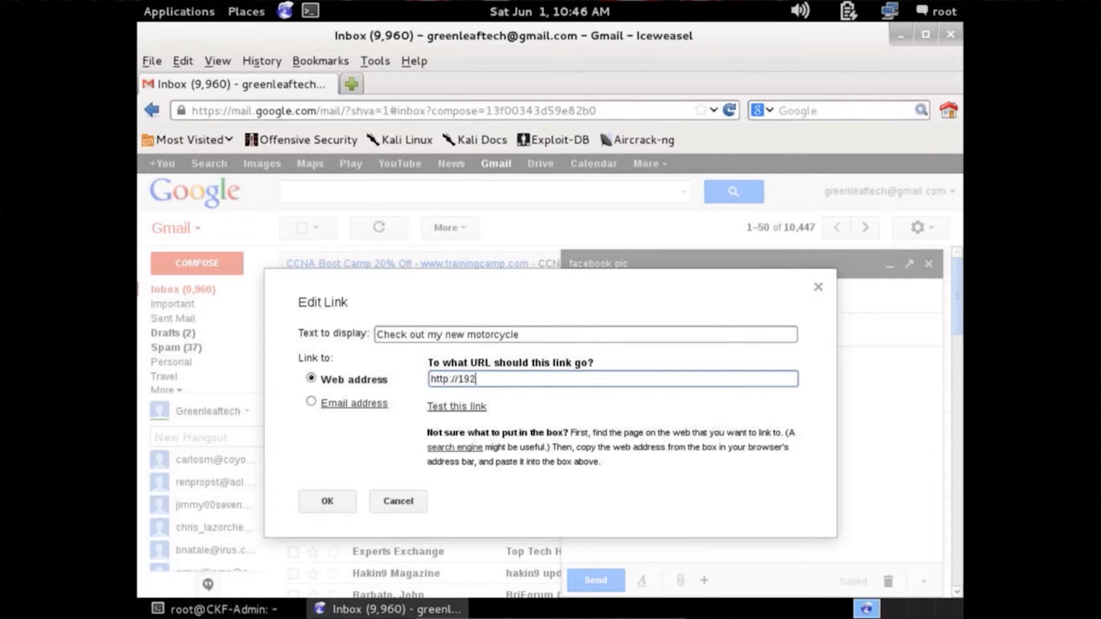
text(.168)
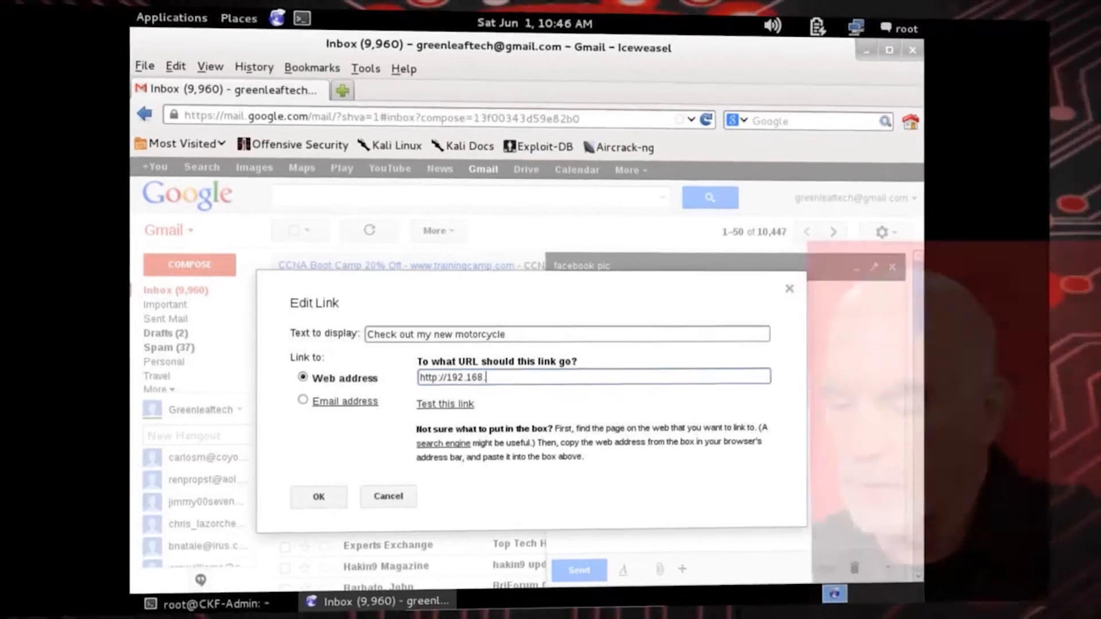
text(.2.5)
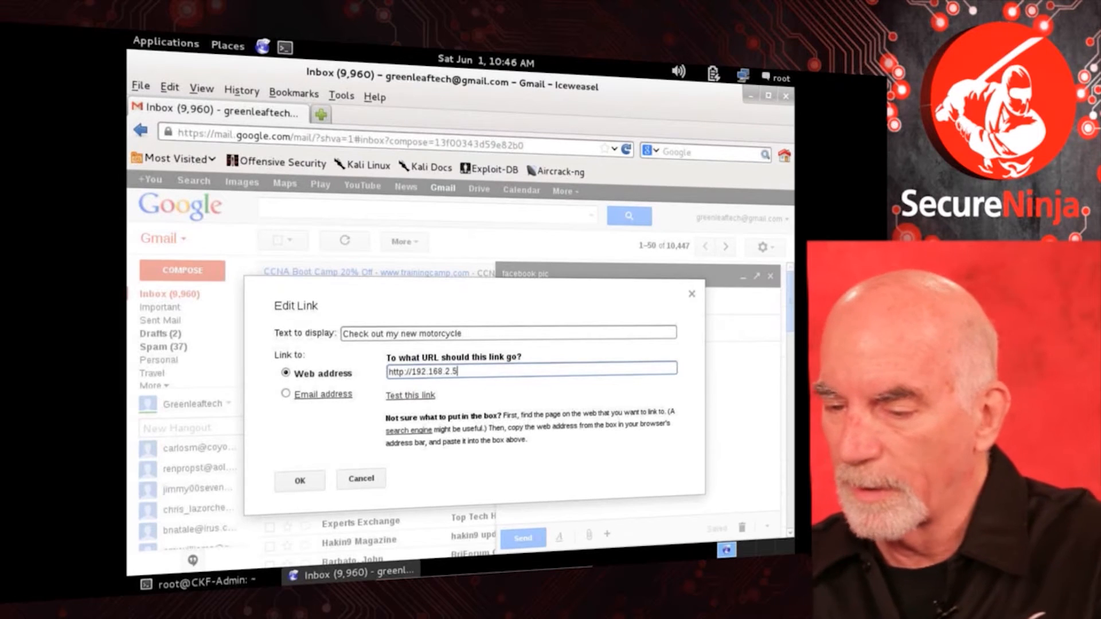
text(8)
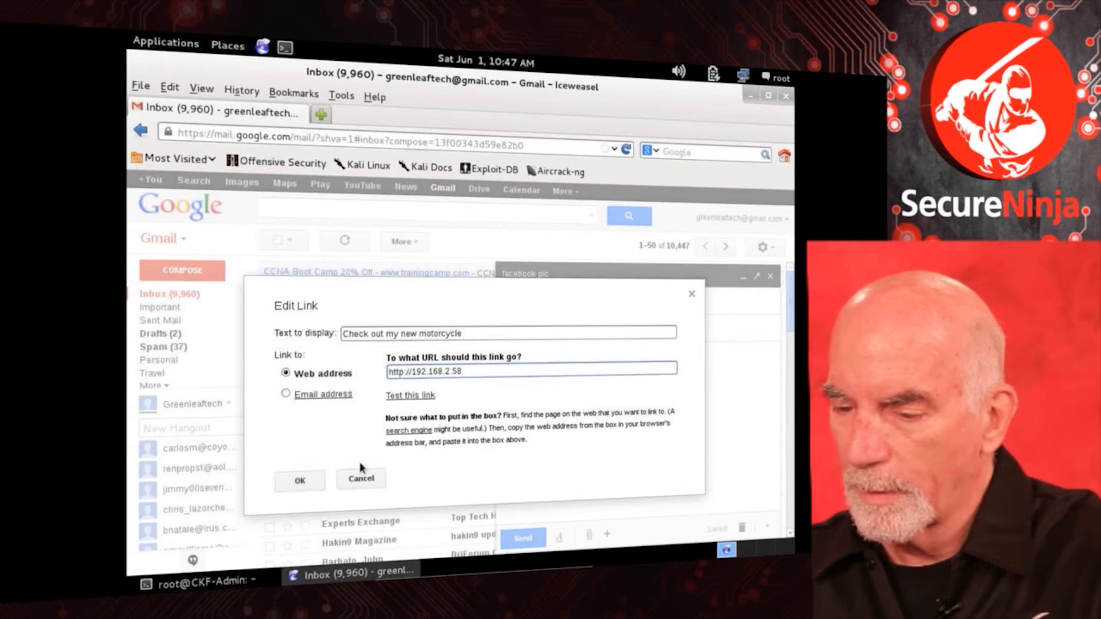
click(299, 480)
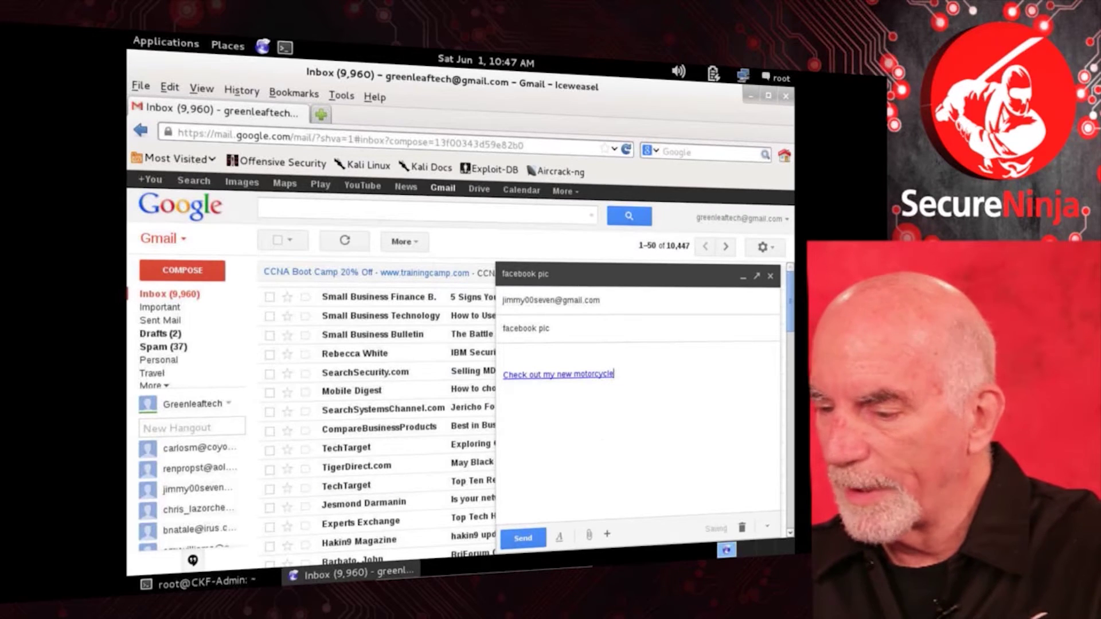
Send the 'facebook pic' email containing the motorcycle link.
click(522, 538)
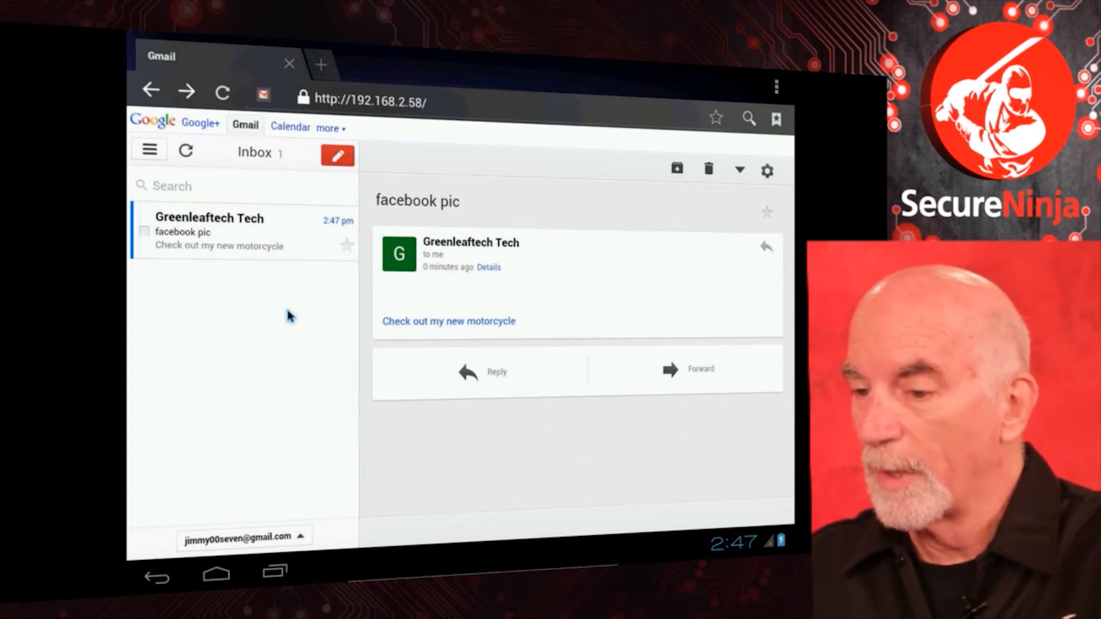
mouse_move(472, 255)
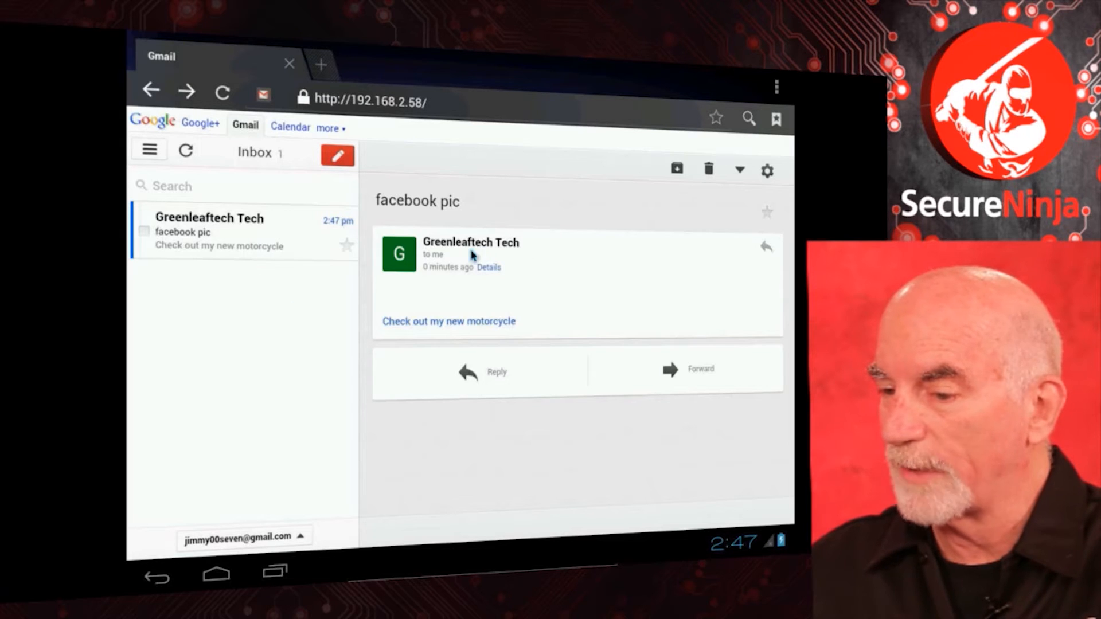
mouse_move(514, 244)
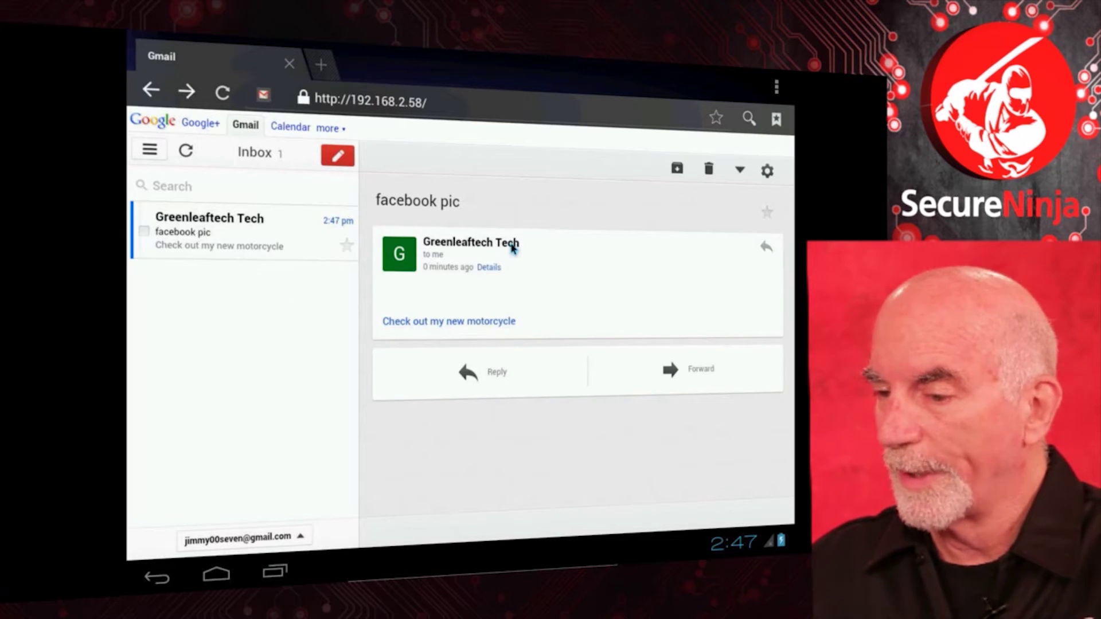
mouse_move(463, 329)
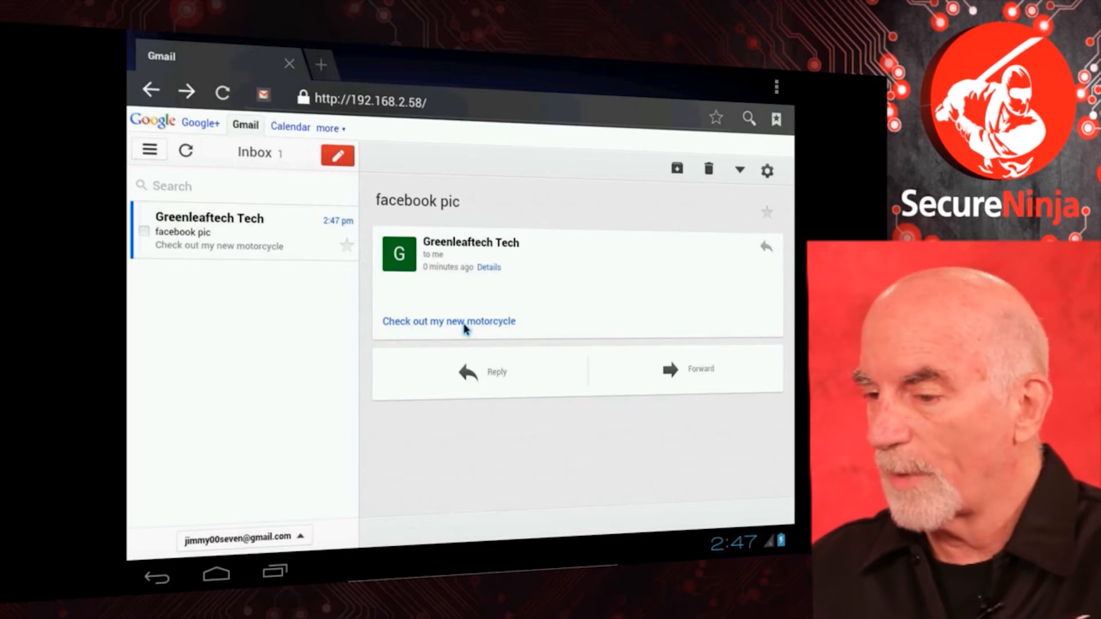
mouse_move(465, 339)
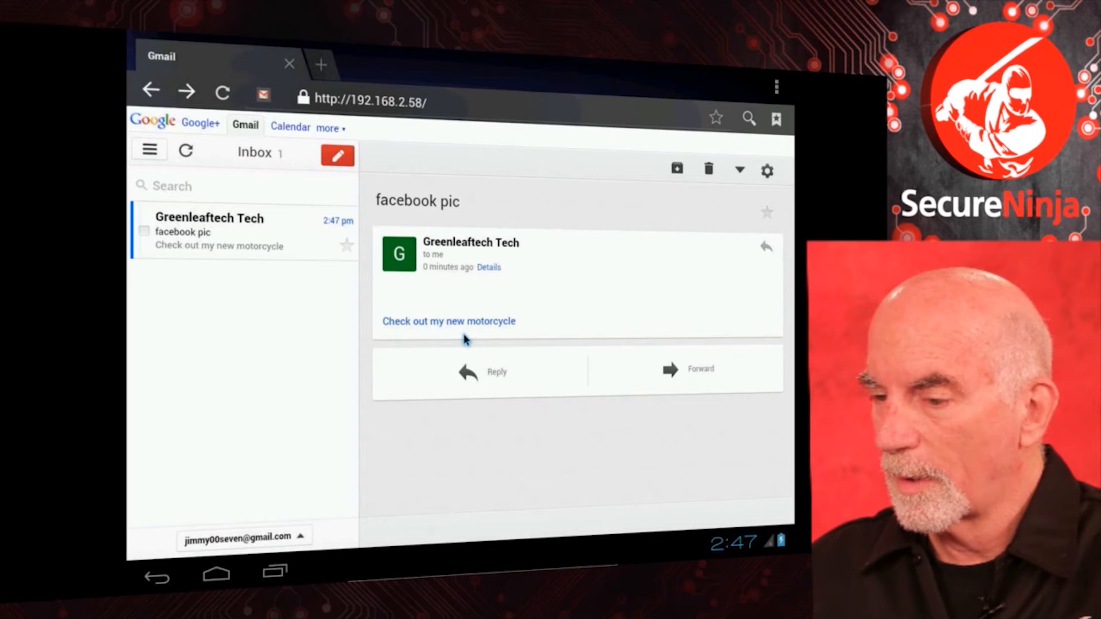
Follow the motorcycle link and submit an email and password on the cloned Facebook login.
click(447, 321)
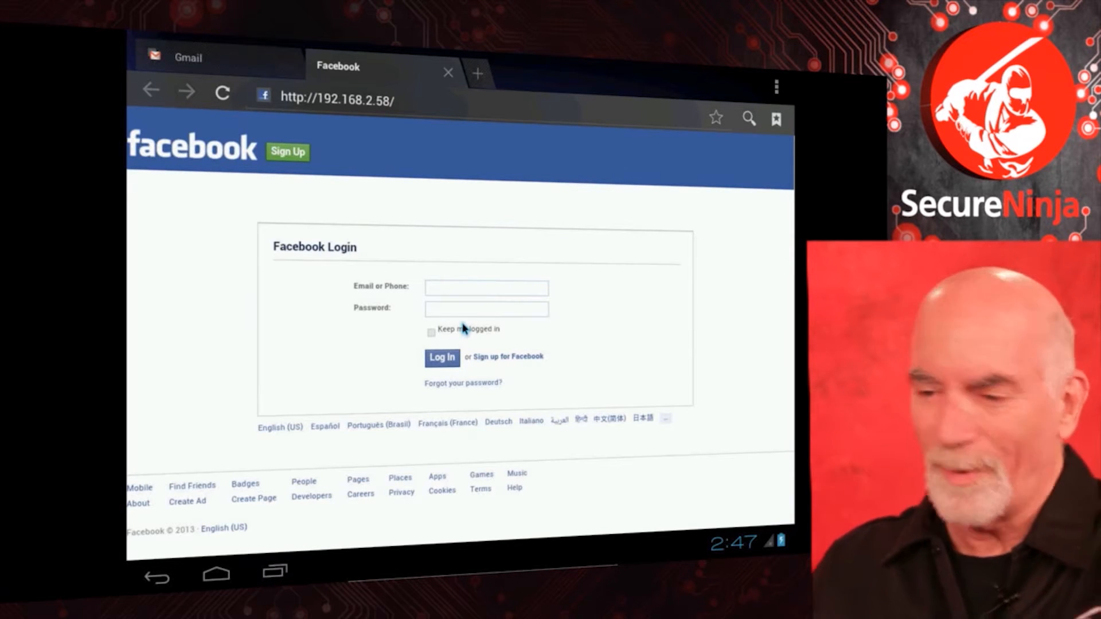
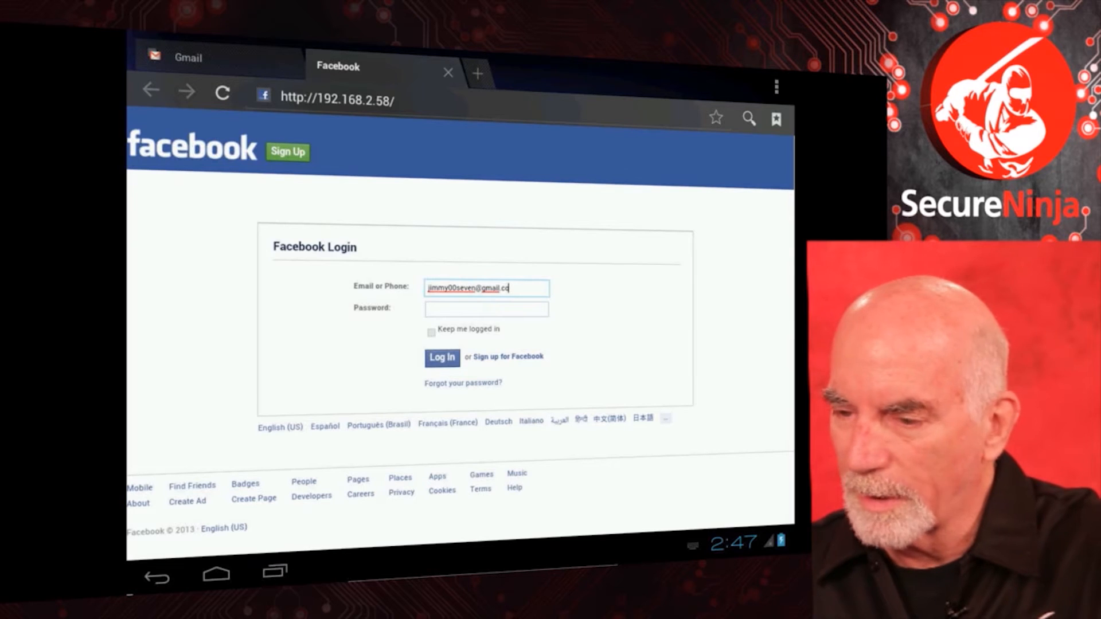
click(486, 309)
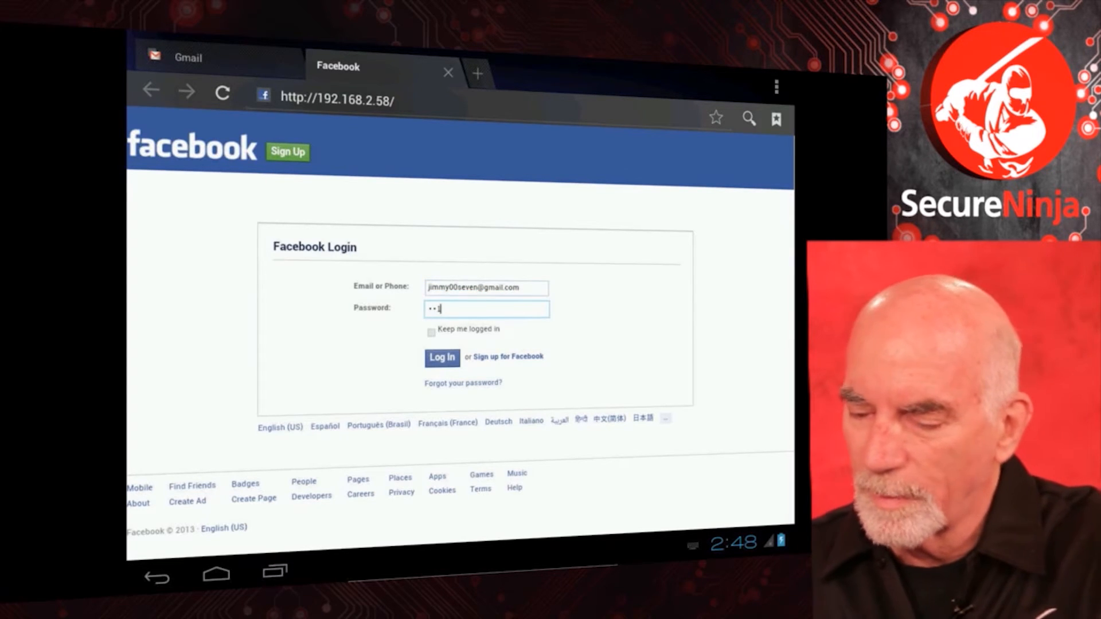
text(d)
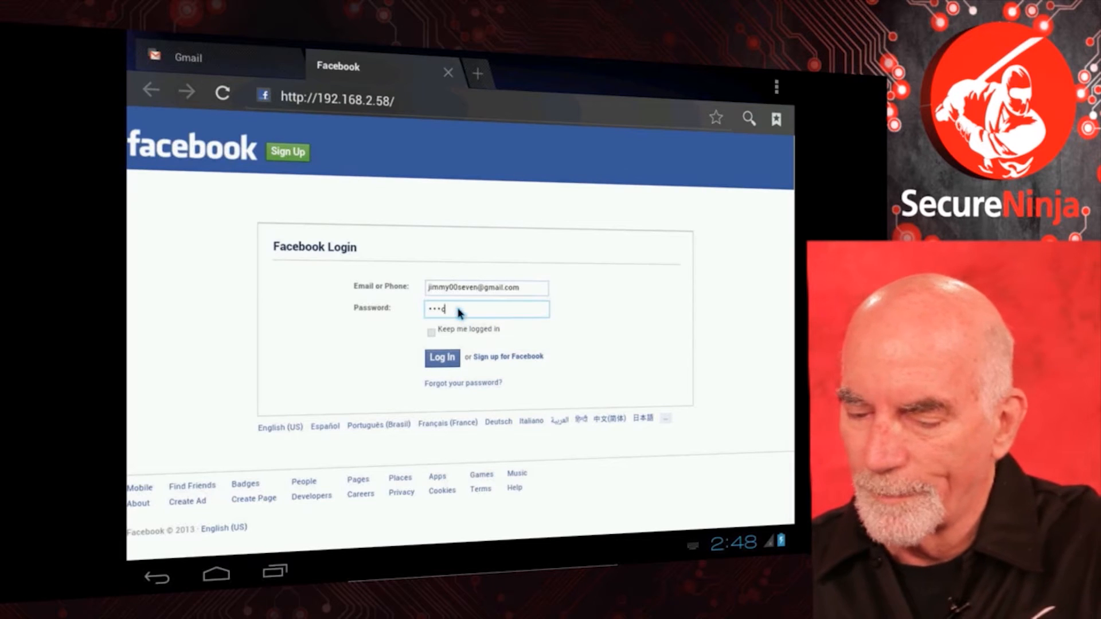
text(password)
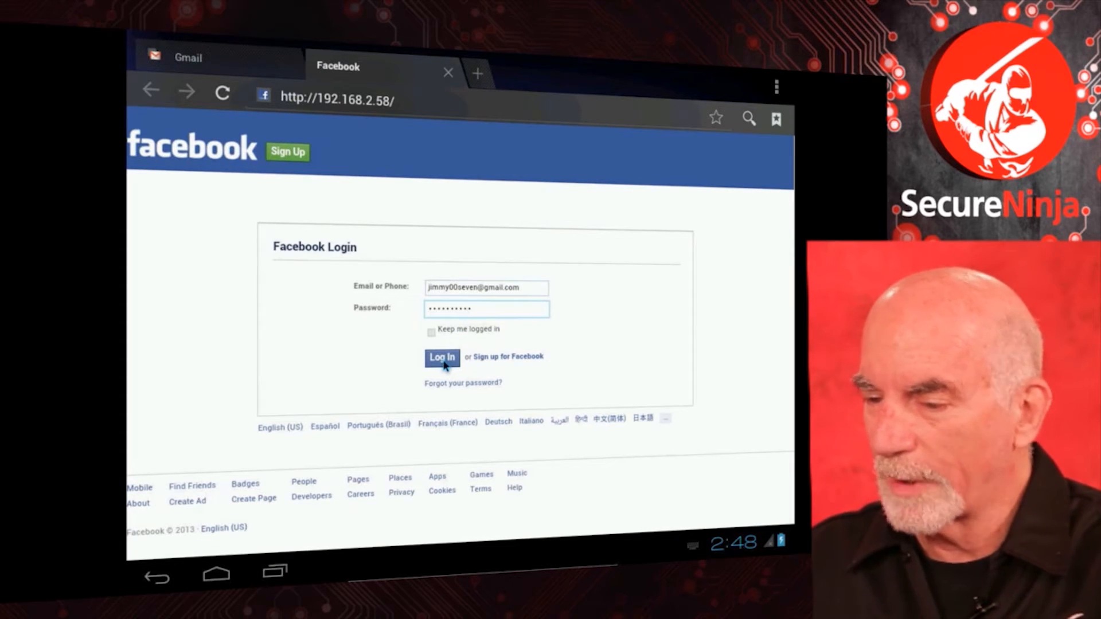
click(441, 358)
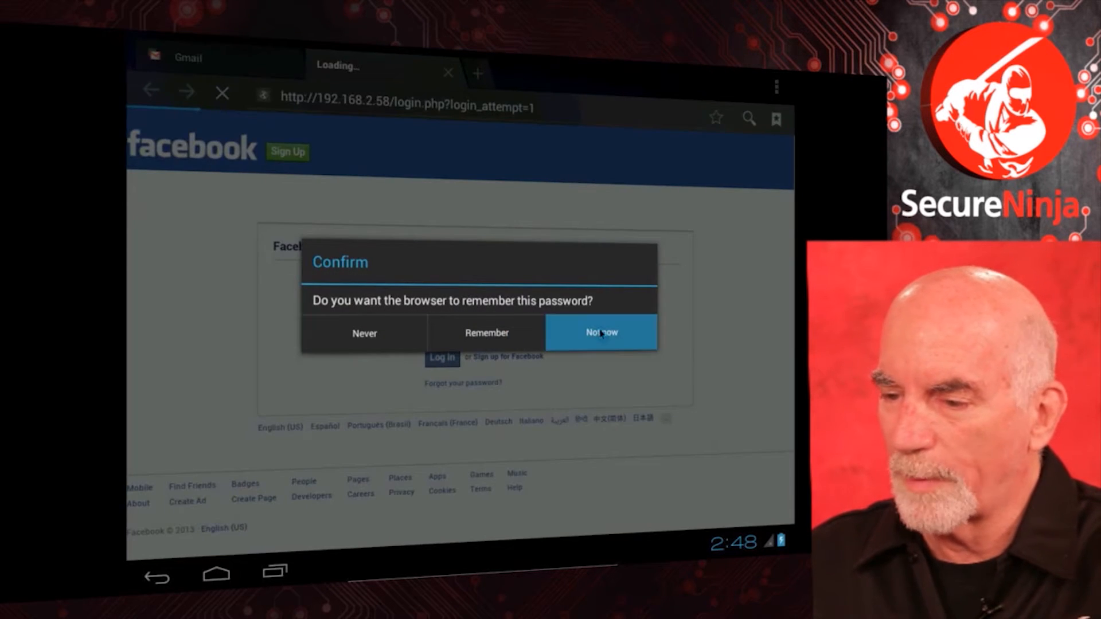
Decline saving the password and dismiss the Connection problem alert.
click(600, 332)
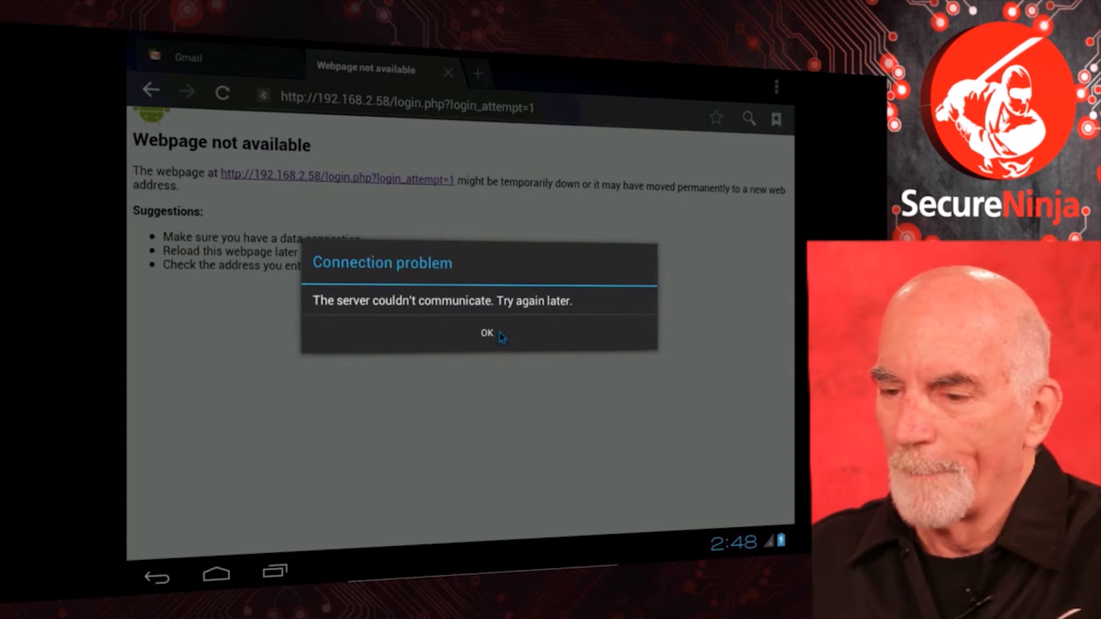
click(485, 332)
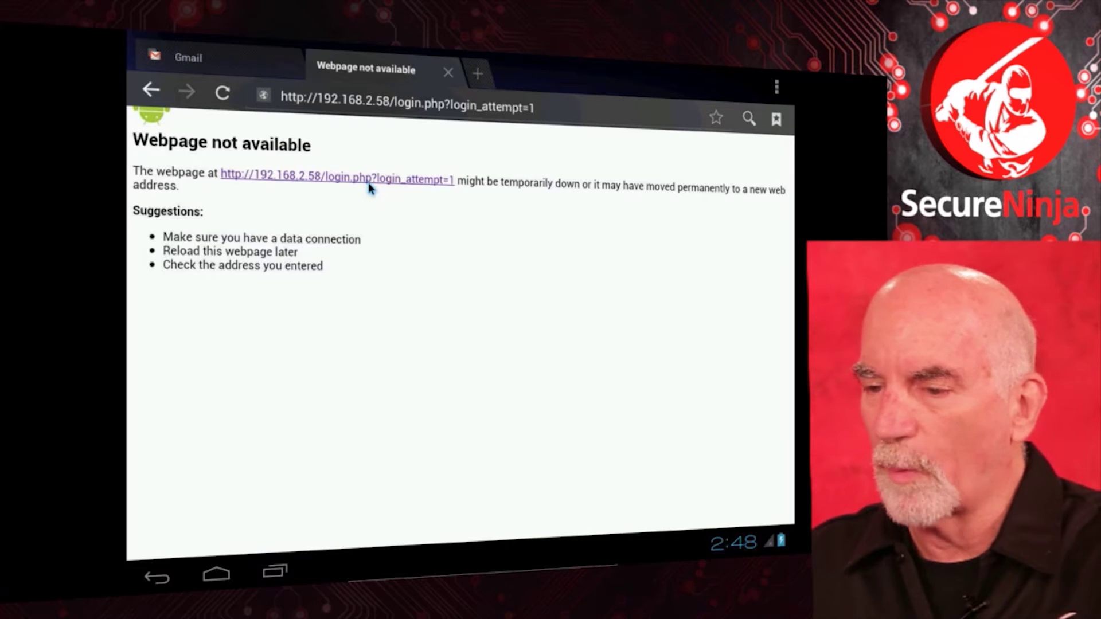
mouse_move(306, 296)
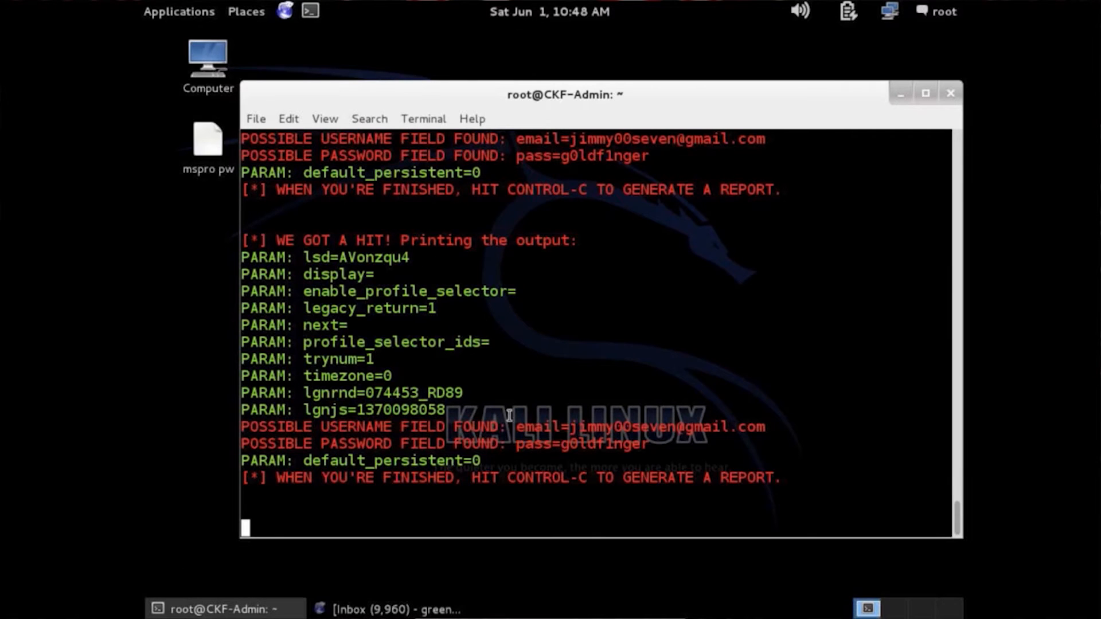
mouse_move(921, 309)
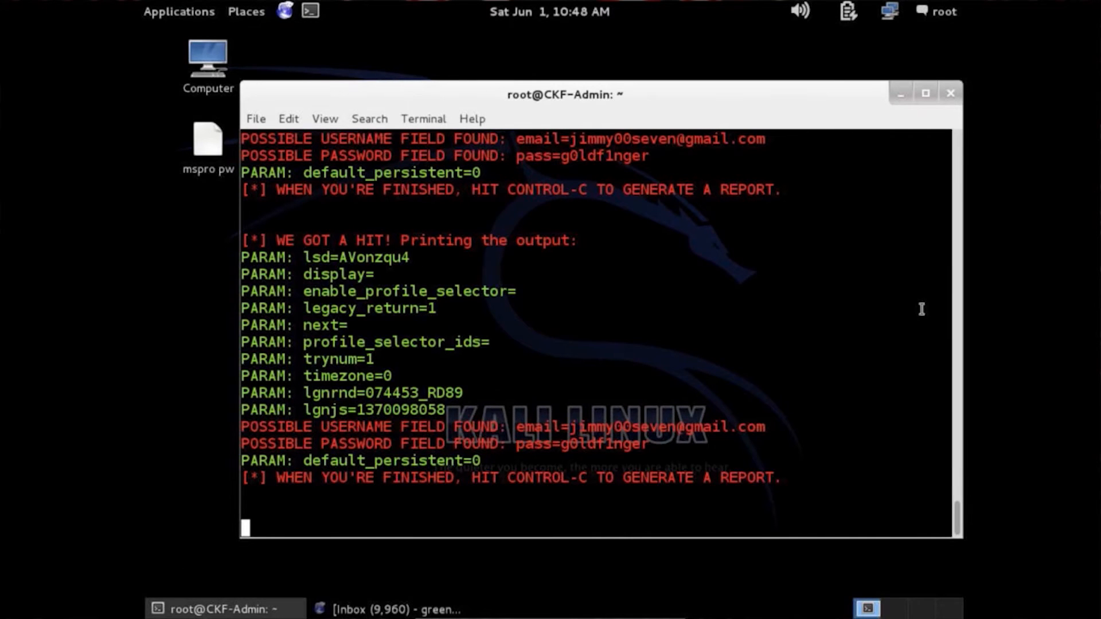
mouse_move(847, 394)
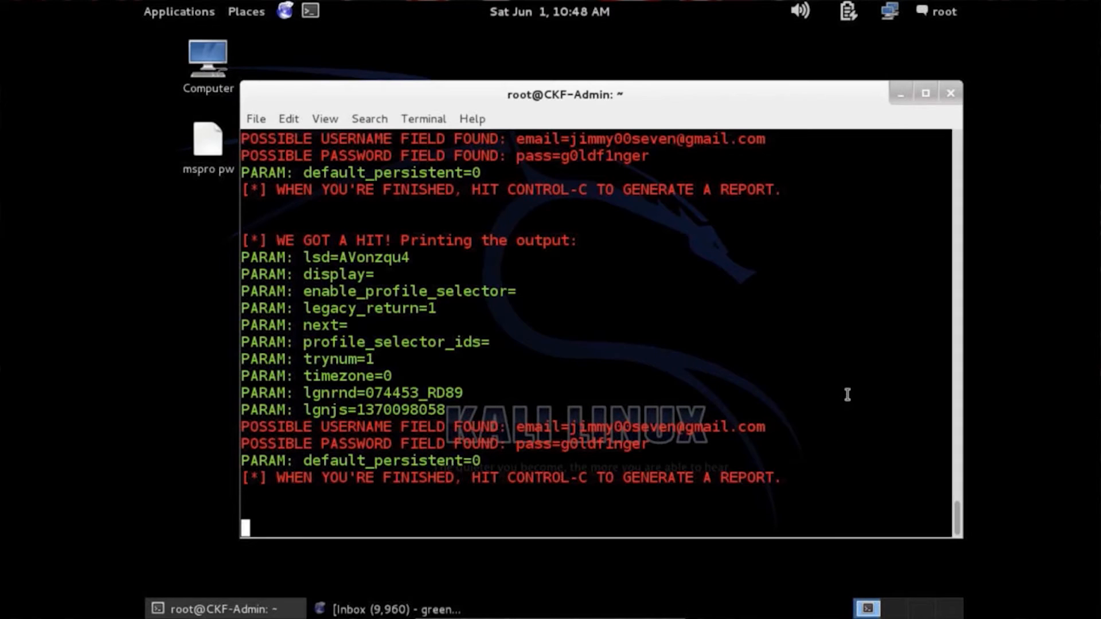
mouse_move(950, 259)
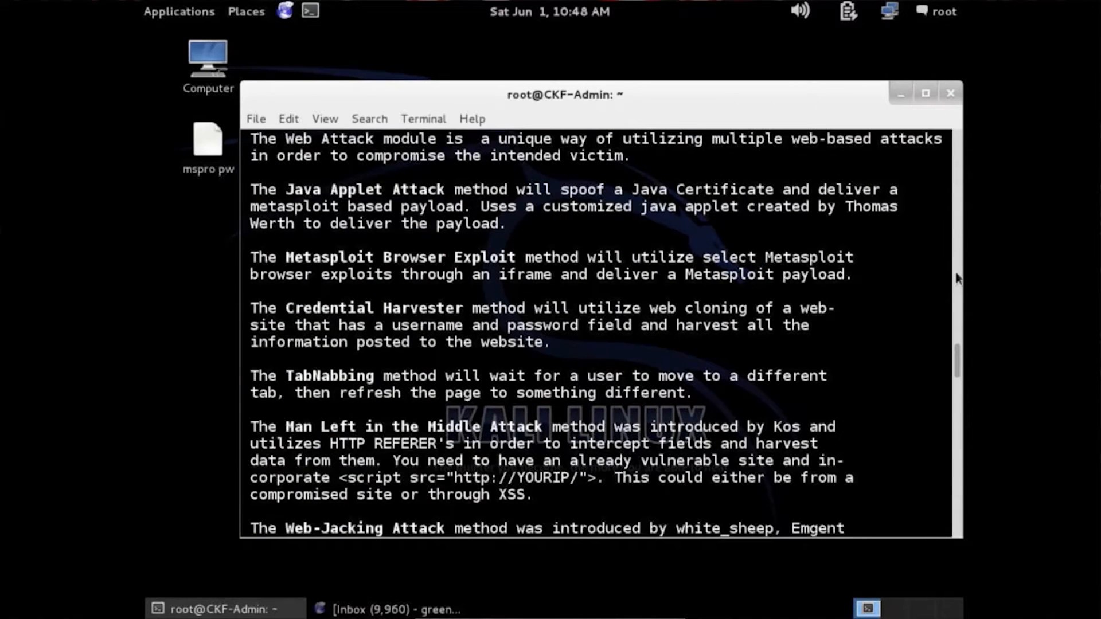
mouse_move(954, 358)
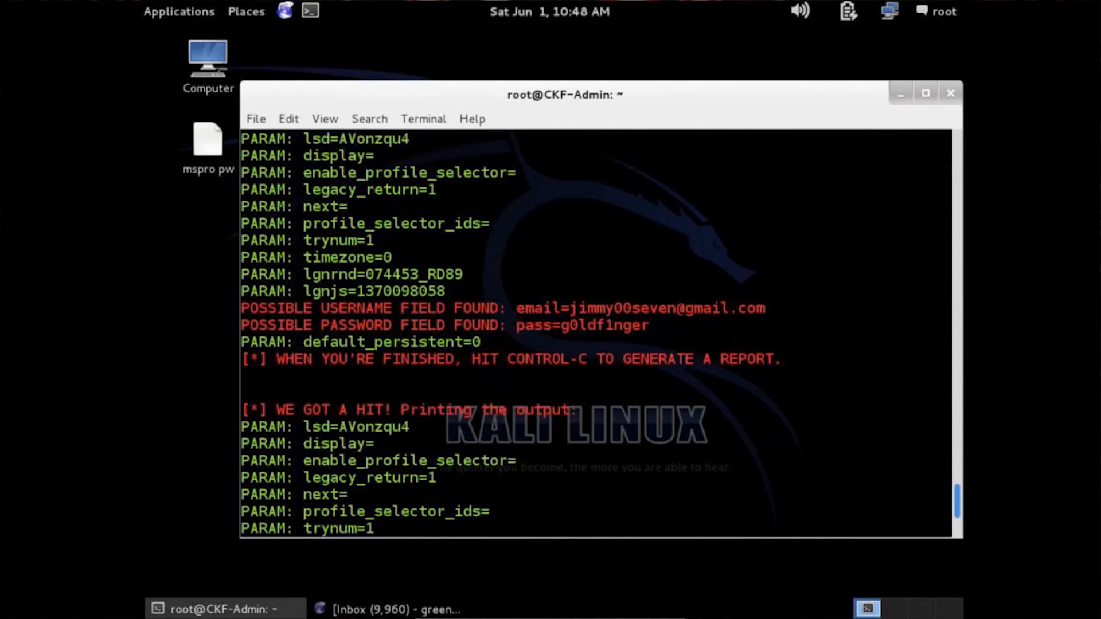
Scroll the SET harvester output to the 'POSSIBLE USERNAME/PASSWORD FIELD FOUND' lines.
scroll(down, 3)
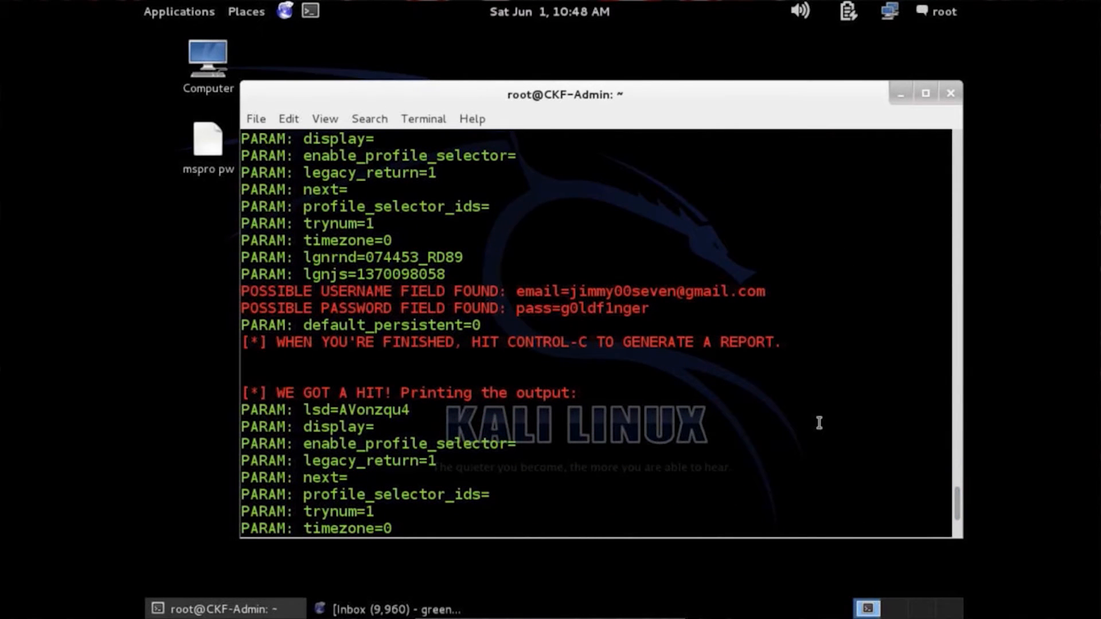
mouse_move(951, 518)
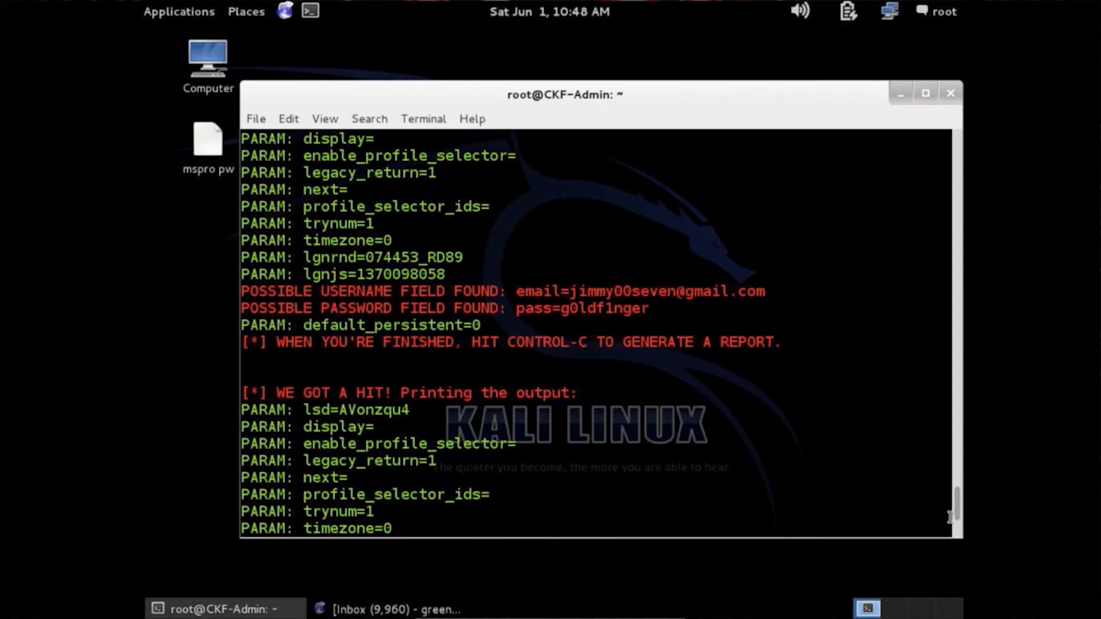
scroll(down, 3)
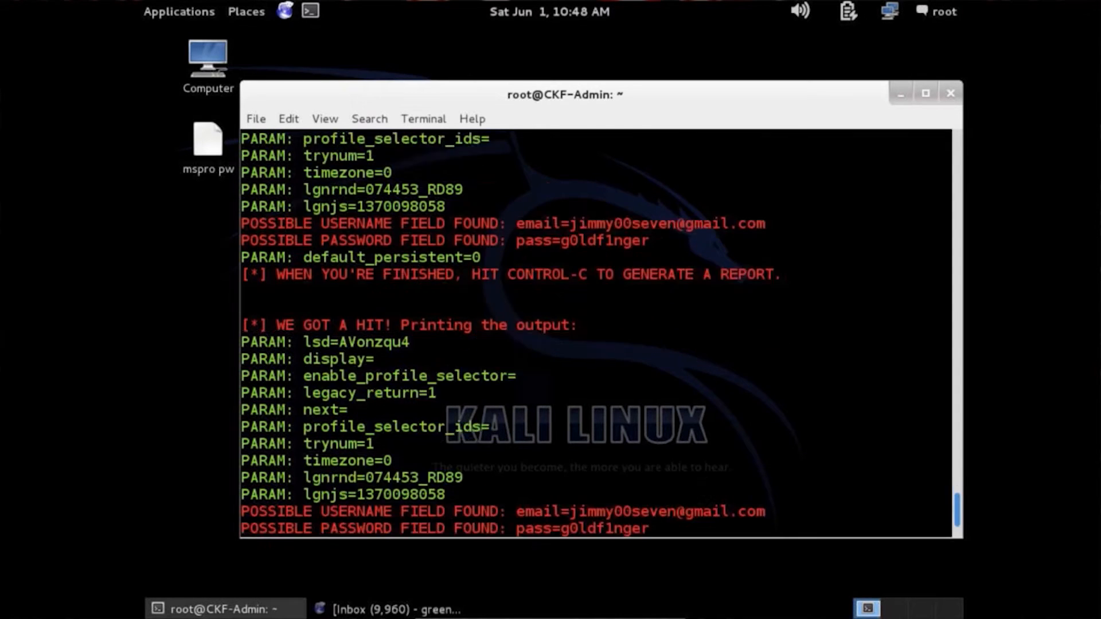
scroll(down, 3)
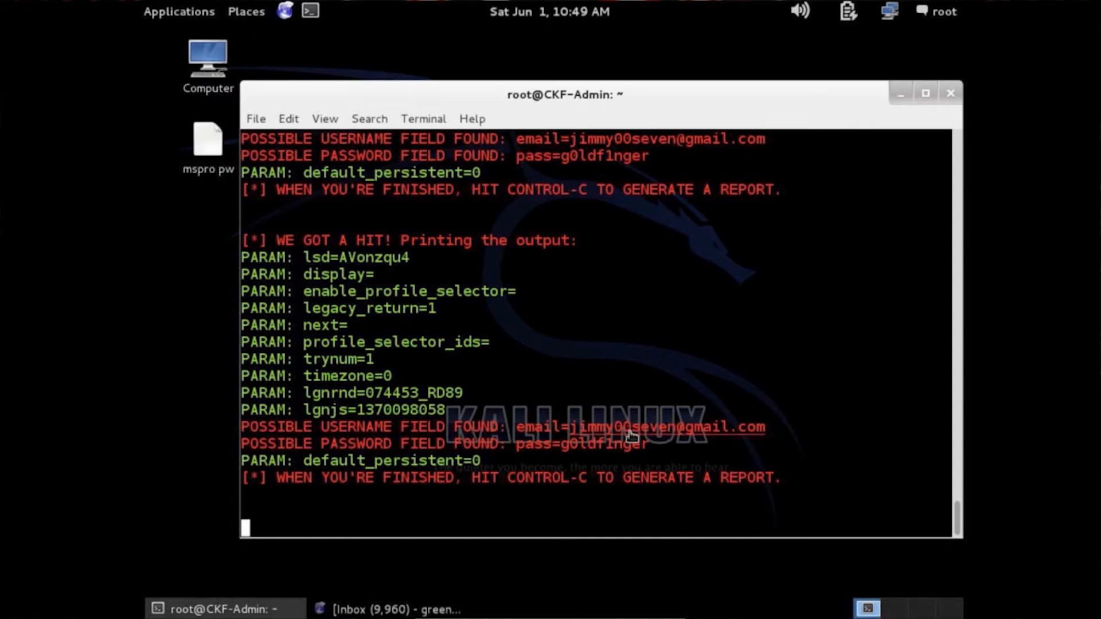
mouse_move(719, 435)
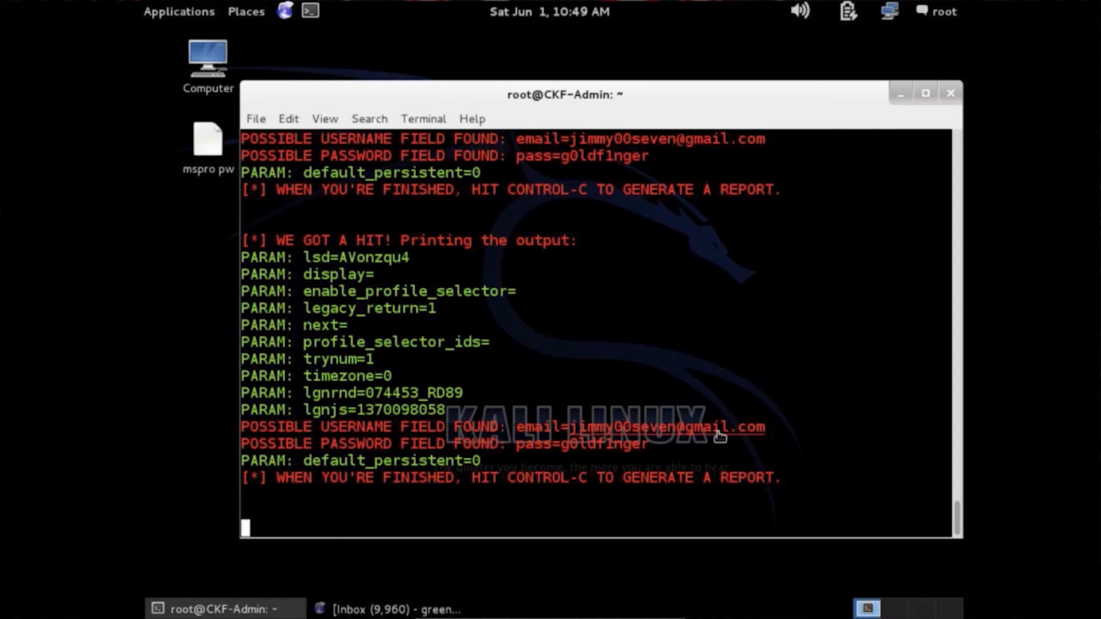
mouse_move(593, 457)
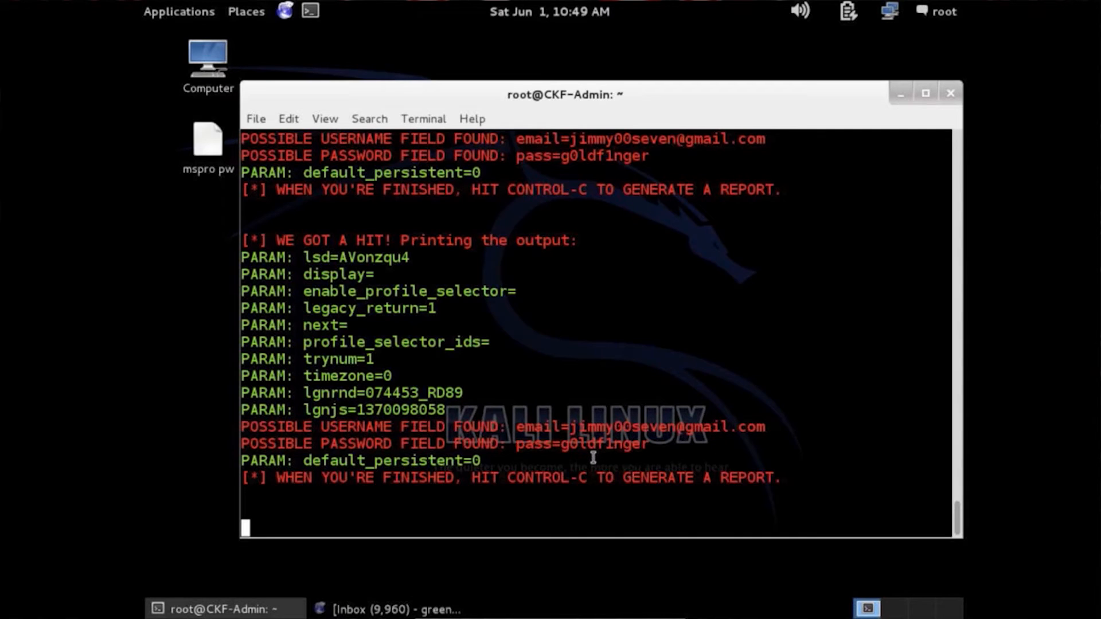